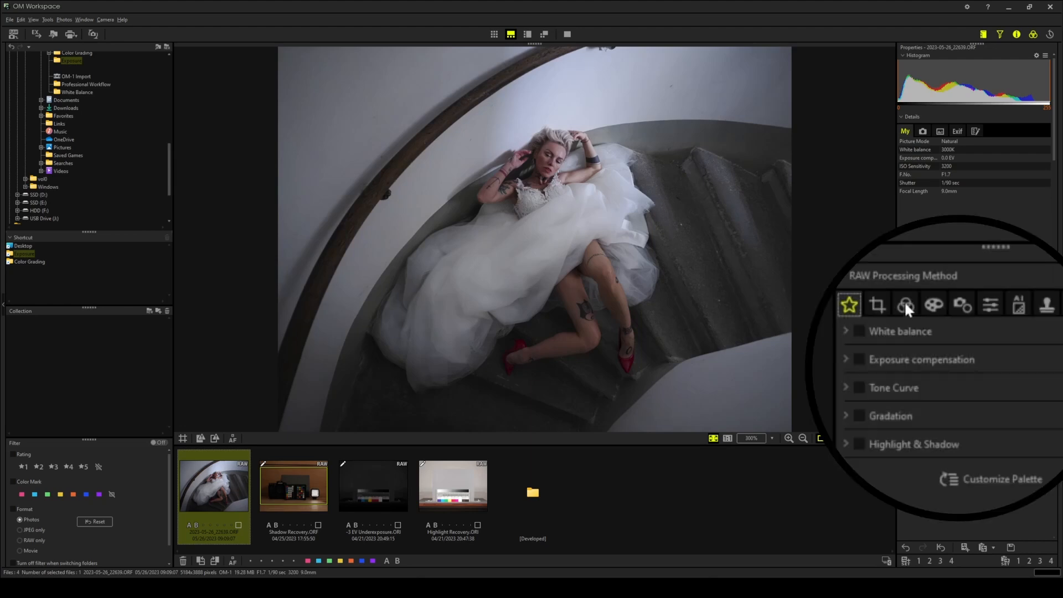
Enable exposure compensation on the bride photo, try −2.0 EV, then return to 0.0 EV.
{"action": "left_click", "coordinate": [906, 304]}
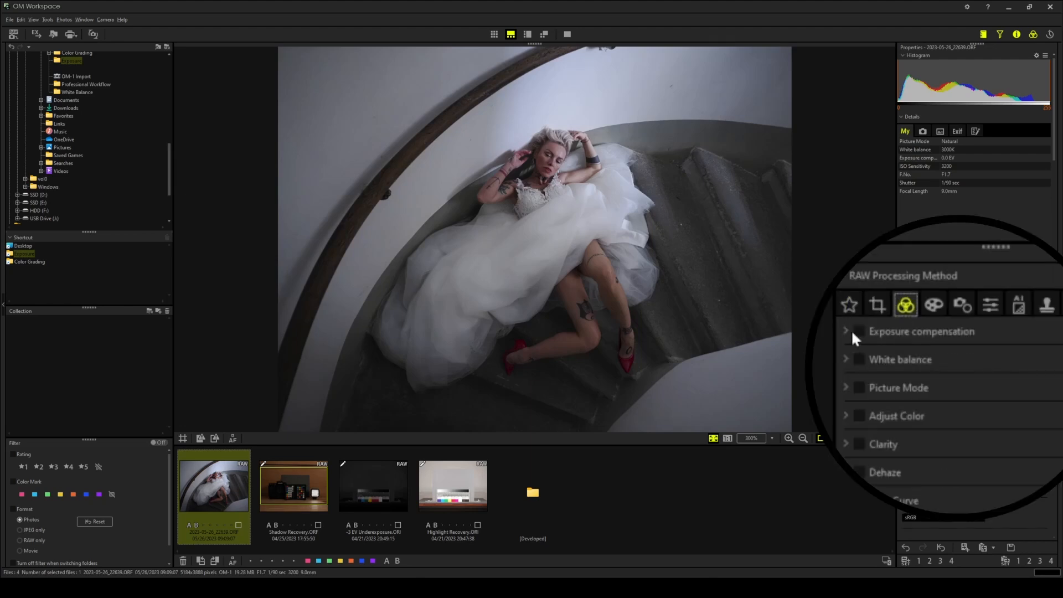
{"action": "left_click", "coordinate": [846, 332]}
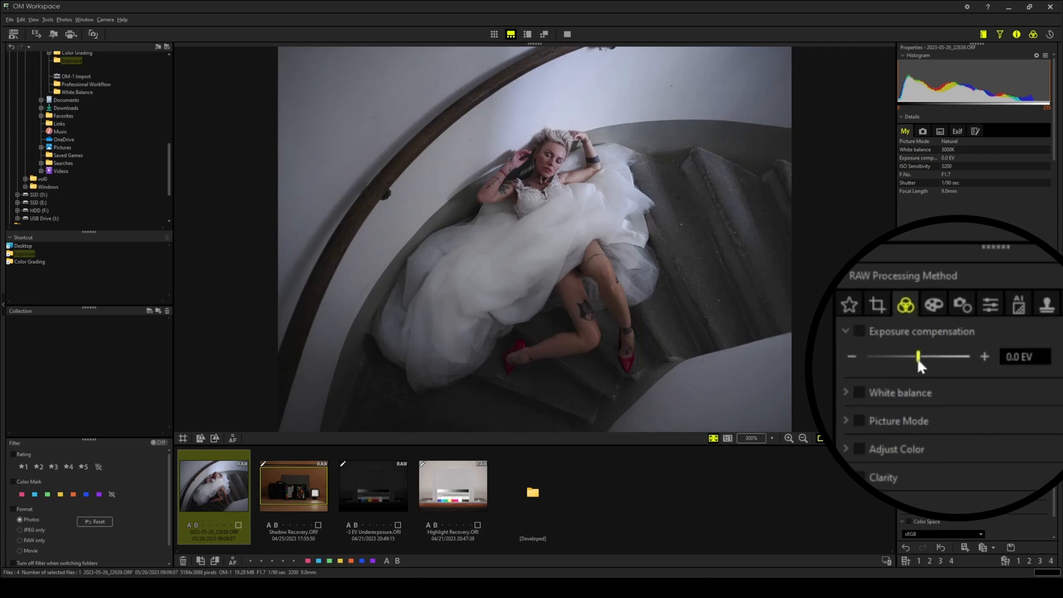
{"action": "left_click_drag", "start_coordinate": [917, 356], "coordinate": [867, 356]}
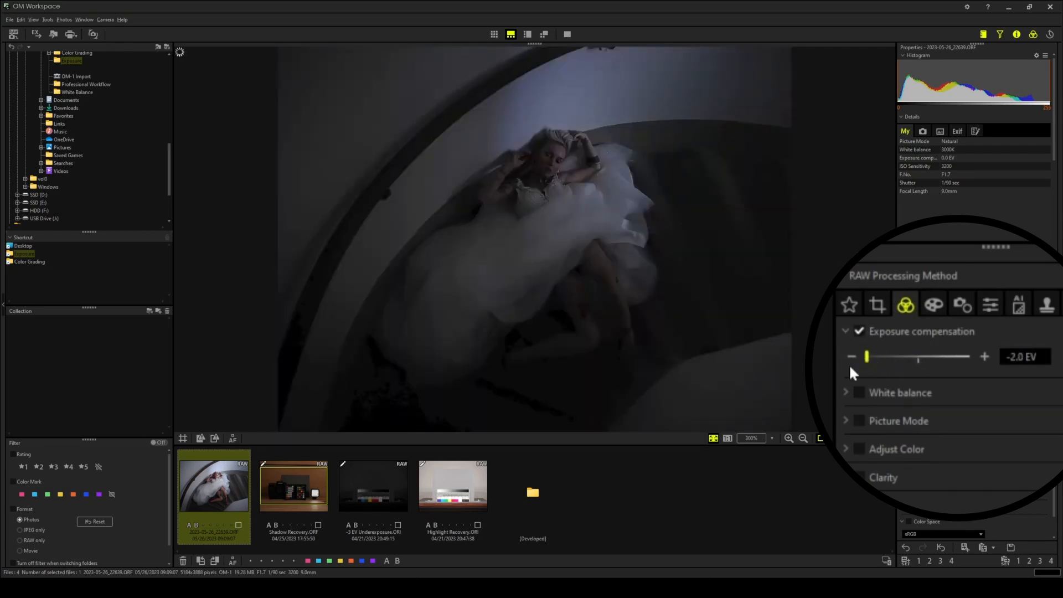
{"action": "left_click_drag", "start_coordinate": [867, 356], "coordinate": [969, 356]}
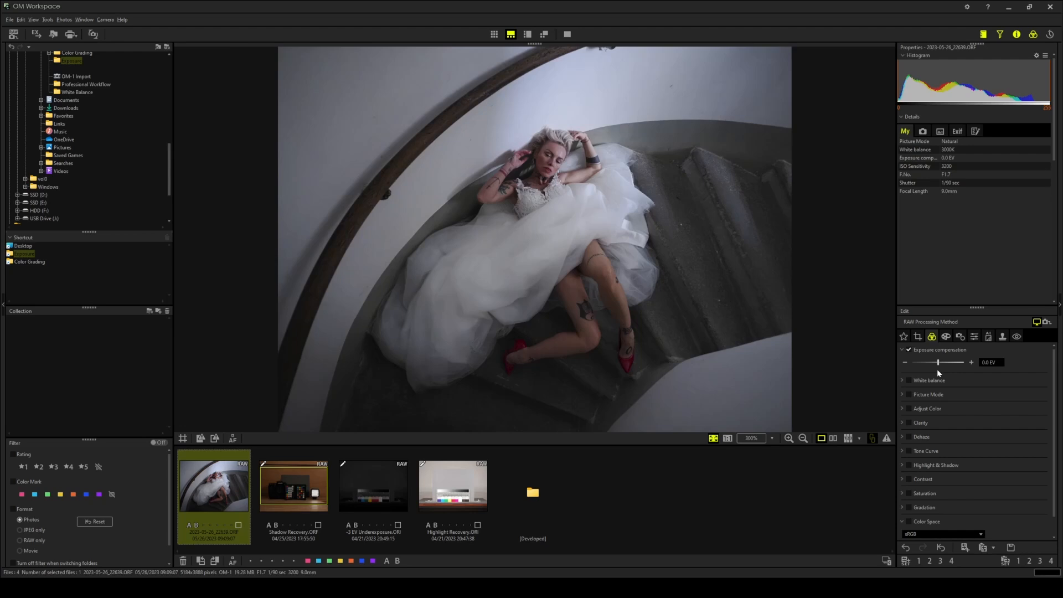
{"action": "mouse_move", "coordinate": [942, 365]}
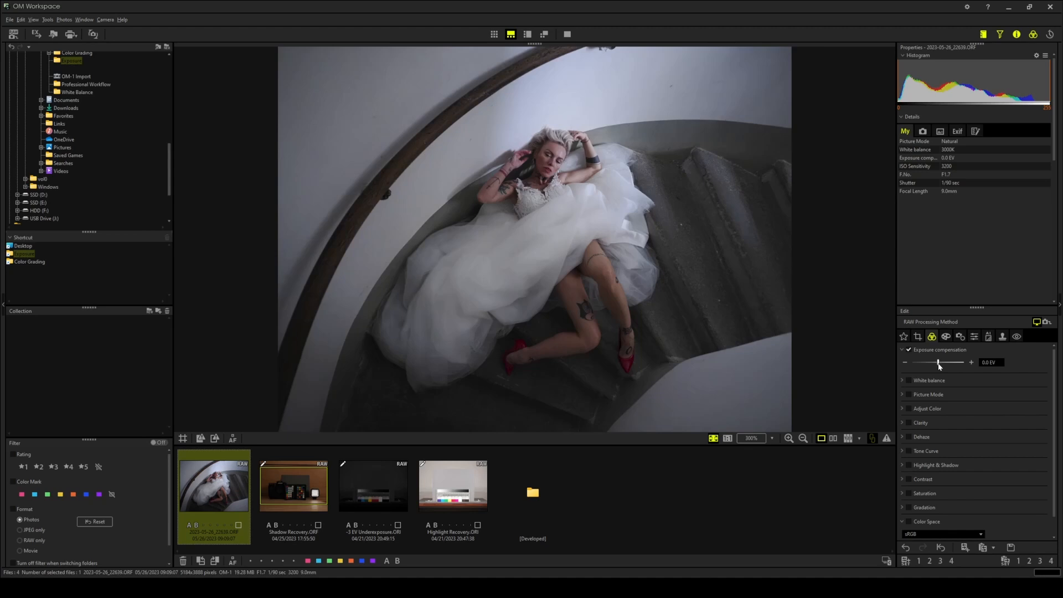
{"action": "left_click_drag", "start_coordinate": [939, 362], "coordinate": [924, 362]}
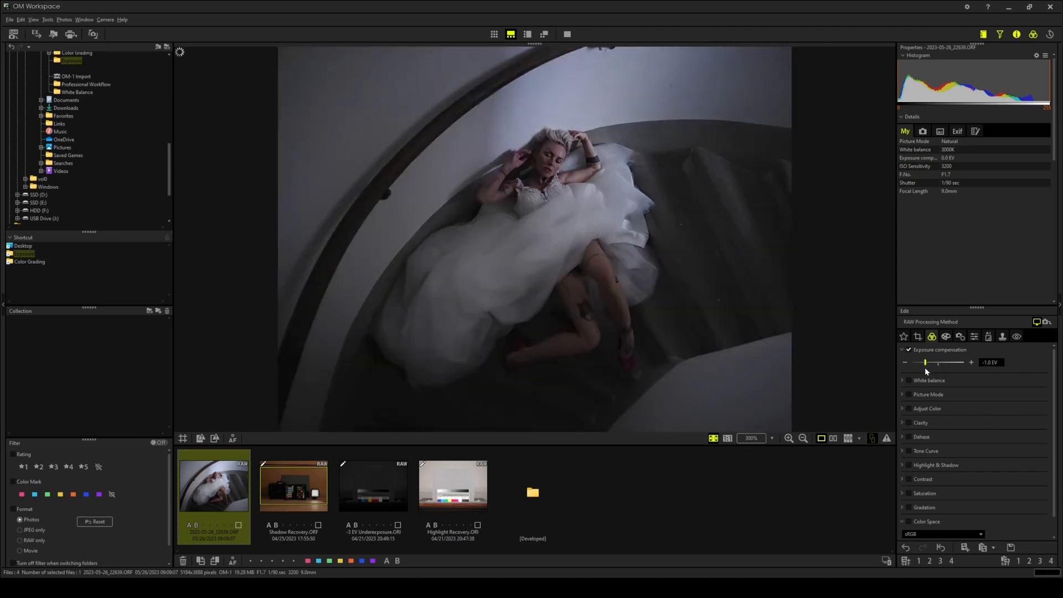
{"action": "left_click_drag", "start_coordinate": [925, 362], "coordinate": [918, 362]}
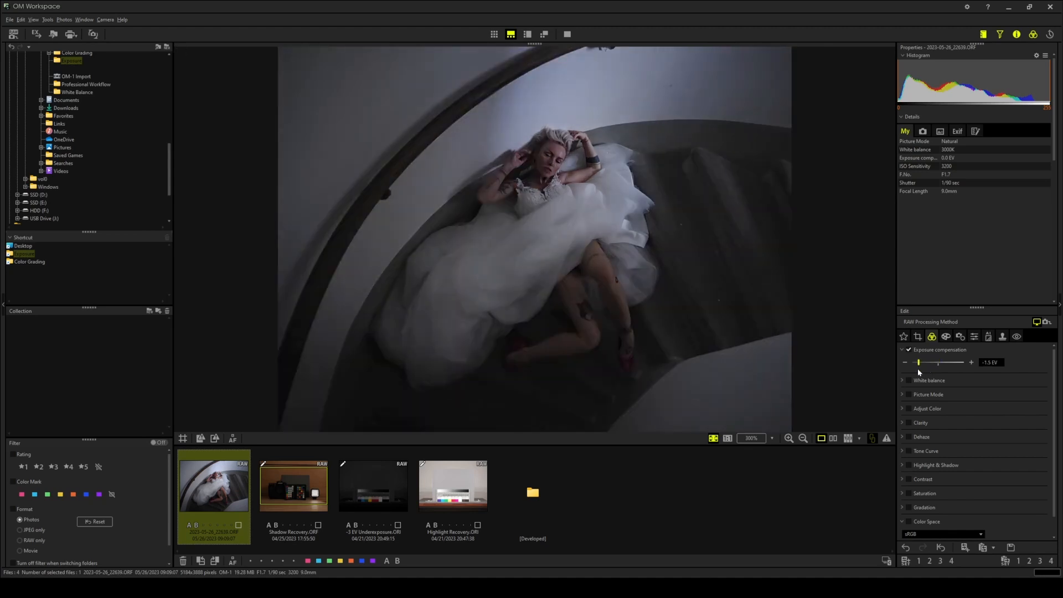
{"action": "left_click_drag", "start_coordinate": [918, 362], "coordinate": [912, 362]}
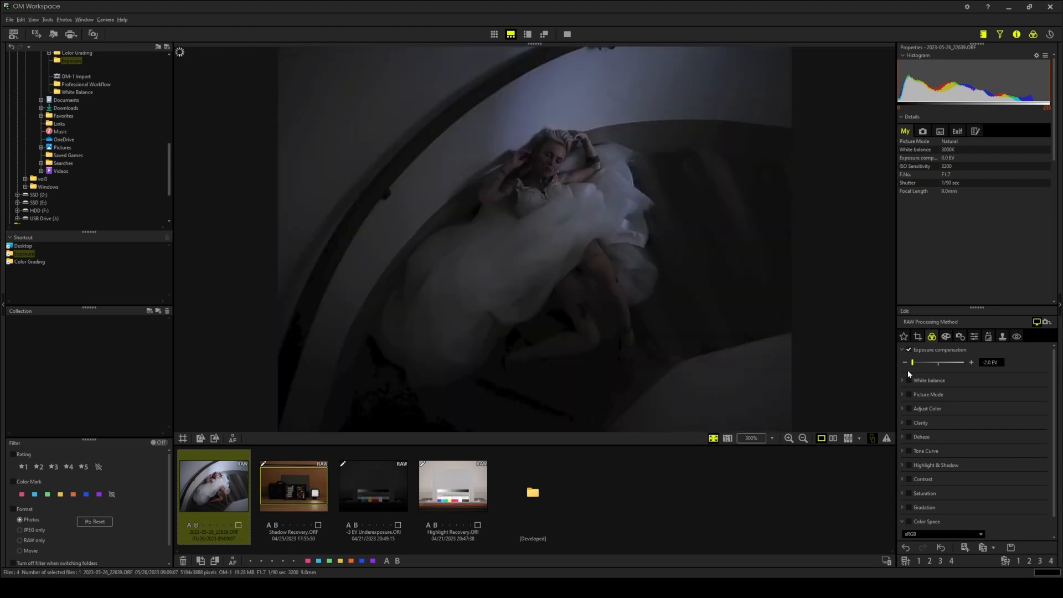
{"action": "left_click_drag", "start_coordinate": [912, 362], "coordinate": [948, 362]}
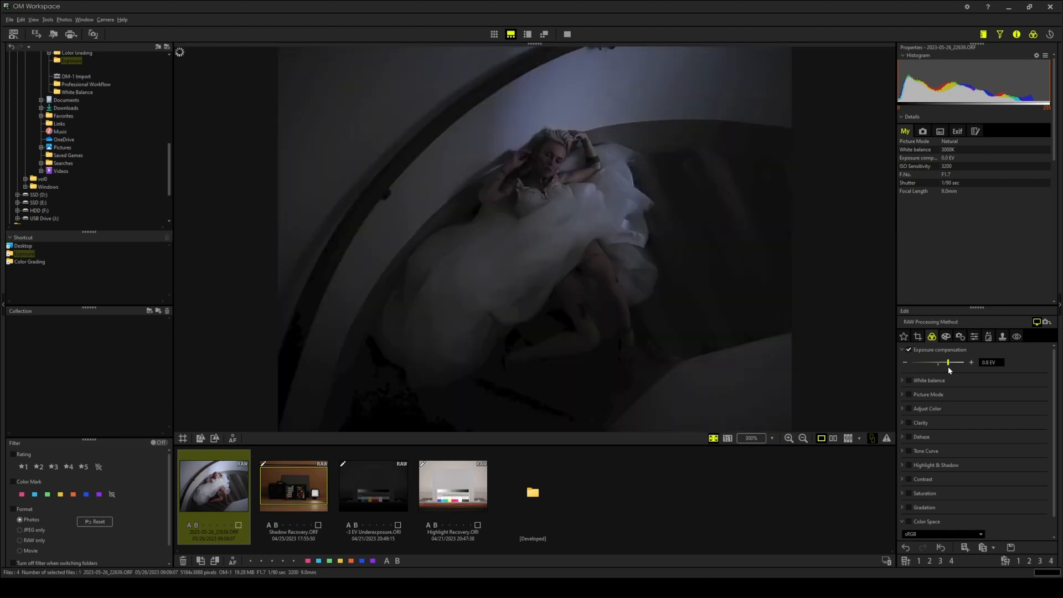
{"action": "left_click_drag", "start_coordinate": [948, 362], "coordinate": [952, 362]}
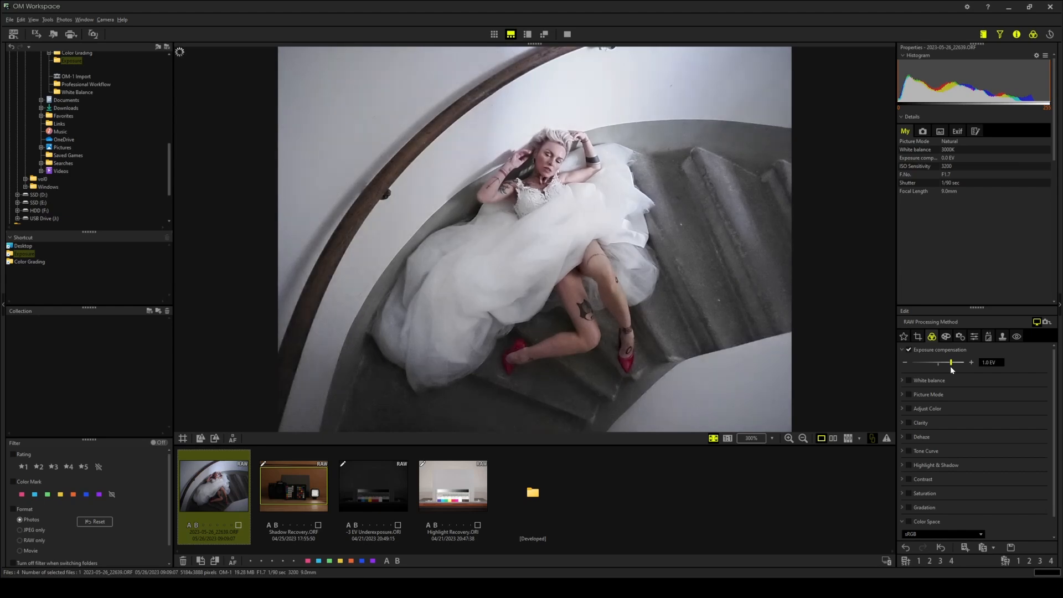
{"action": "left_click_drag", "start_coordinate": [949, 362], "coordinate": [963, 362]}
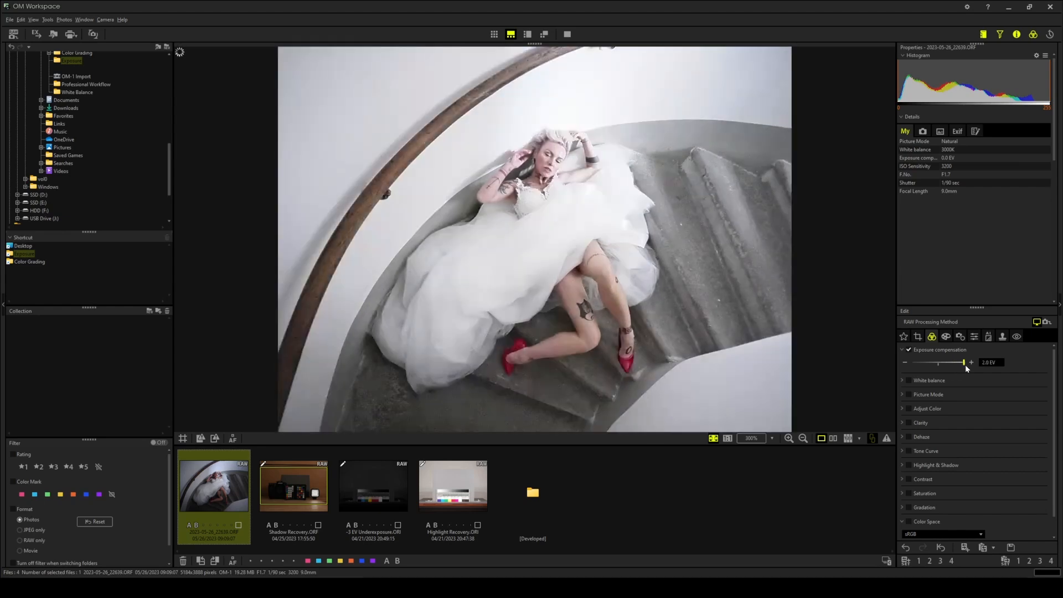
{"action": "left_click_drag", "start_coordinate": [981, 362], "coordinate": [937, 362]}
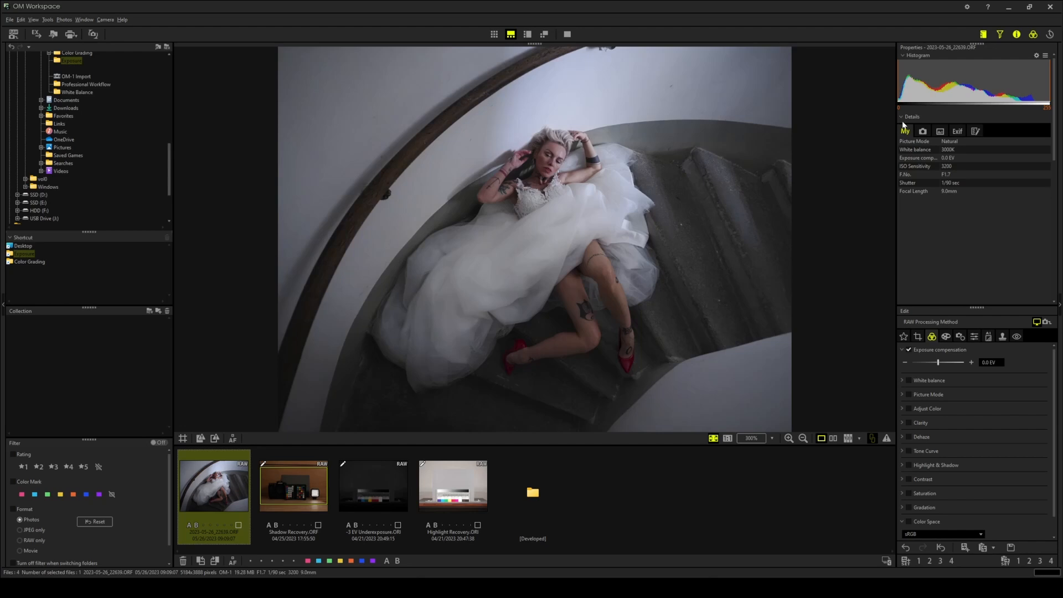
{"action": "mouse_move", "coordinate": [900, 116]}
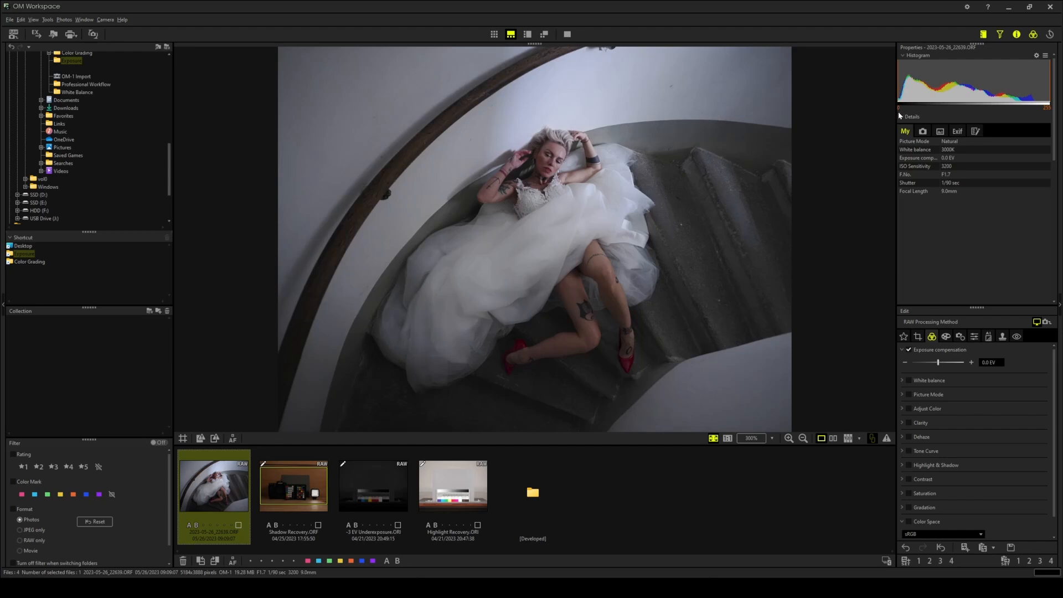
{"action": "mouse_move", "coordinate": [889, 132]}
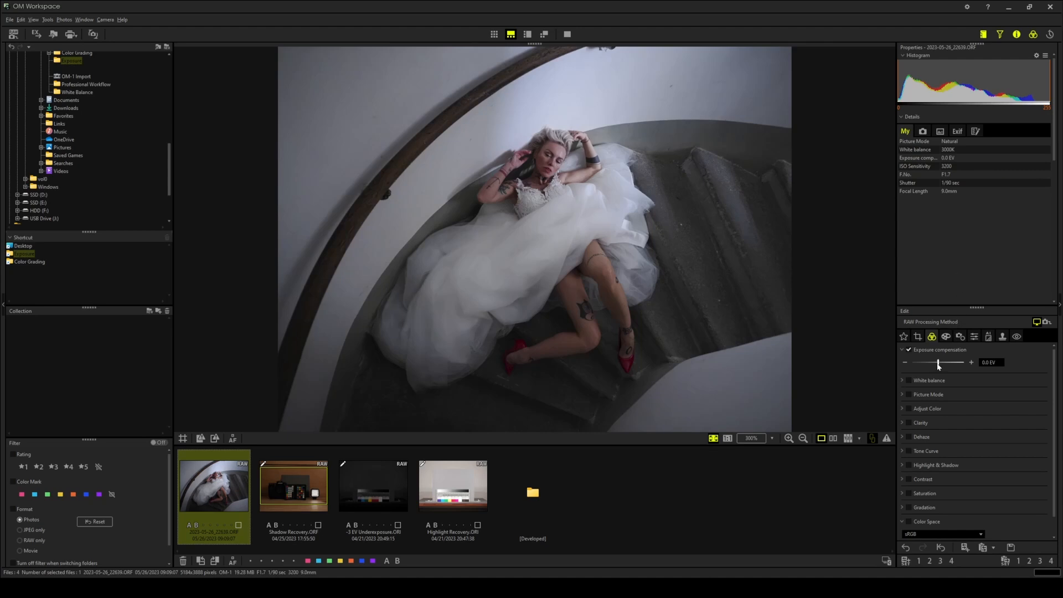
Drag exposure compensation down to −2.0 EV, shifting the histogram toward shadows.
{"action": "left_click_drag", "start_coordinate": [939, 362], "coordinate": [924, 362]}
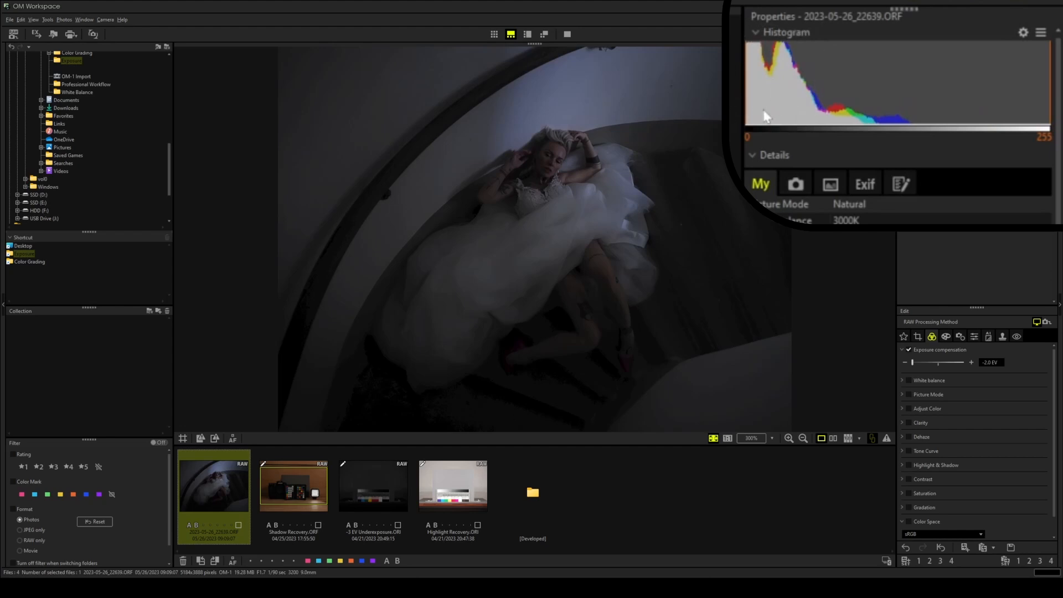
{"action": "mouse_move", "coordinate": [813, 134]}
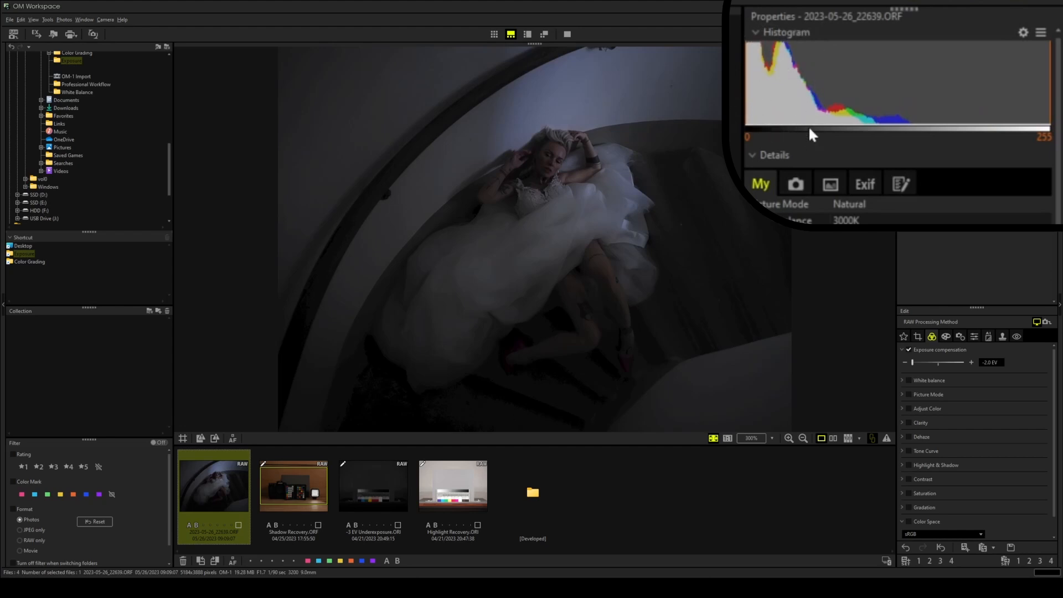
{"action": "mouse_move", "coordinate": [873, 127]}
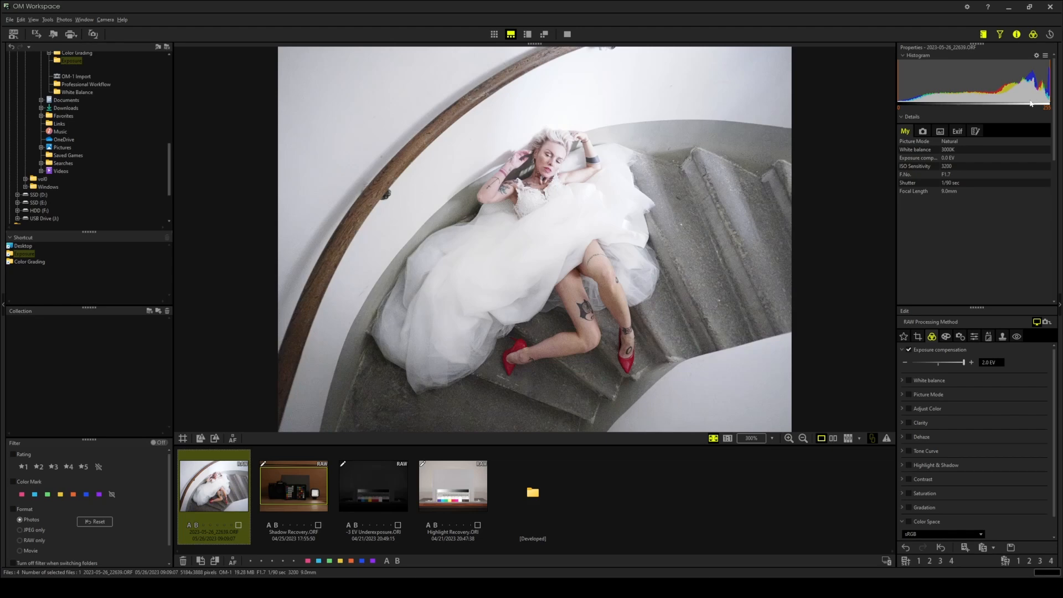
{"action": "mouse_move", "coordinate": [805, 337]}
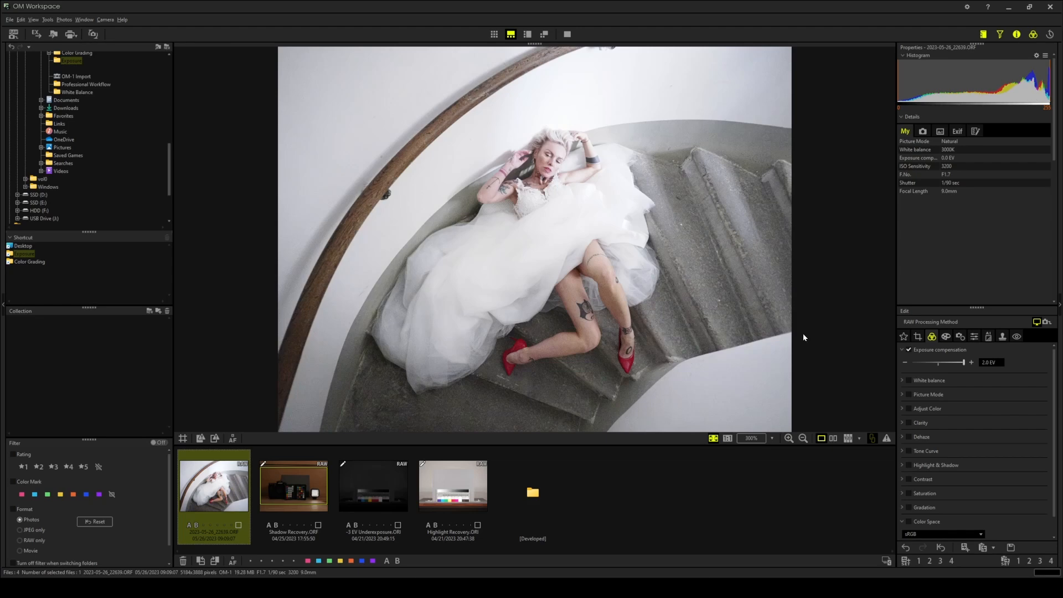
{"action": "mouse_move", "coordinate": [804, 338]}
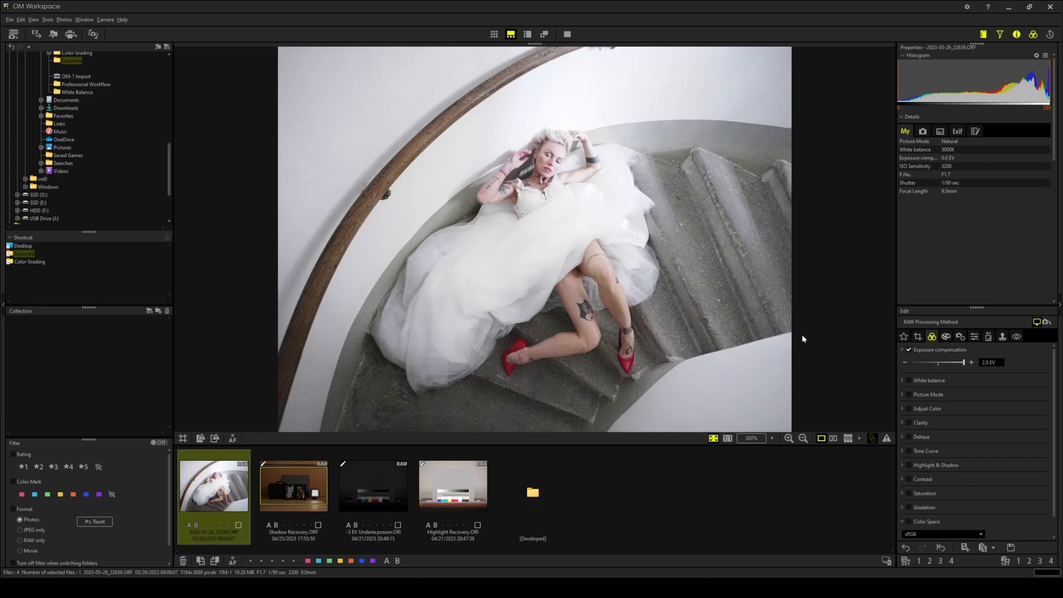
{"action": "mouse_move", "coordinate": [797, 345]}
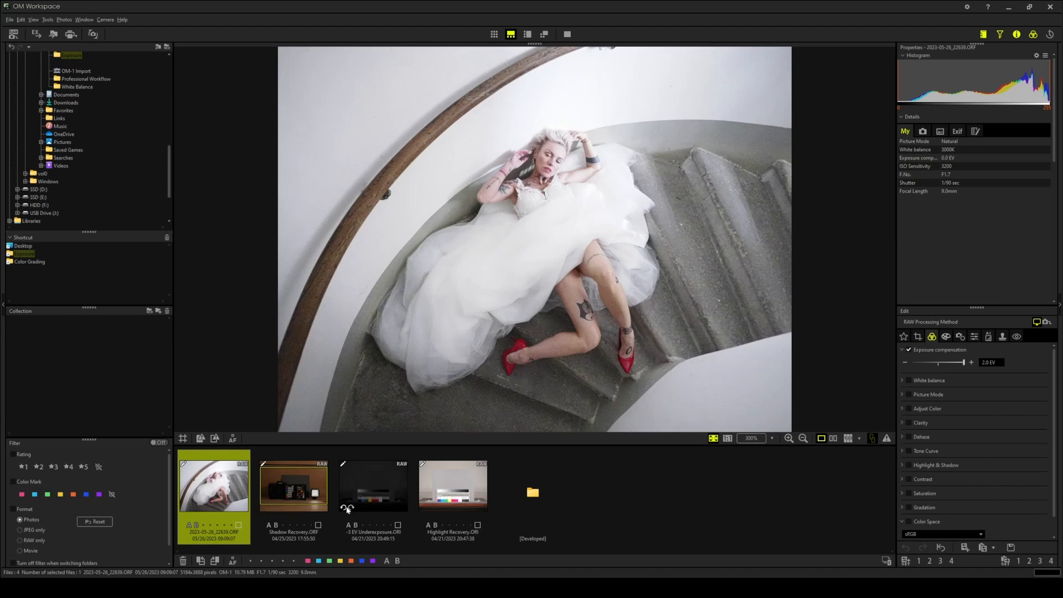
Open the Highlight Recovery chart and raise its exposure through +0.8 and +1.8 to +2.0 EV.
{"action": "left_click", "coordinate": [453, 486]}
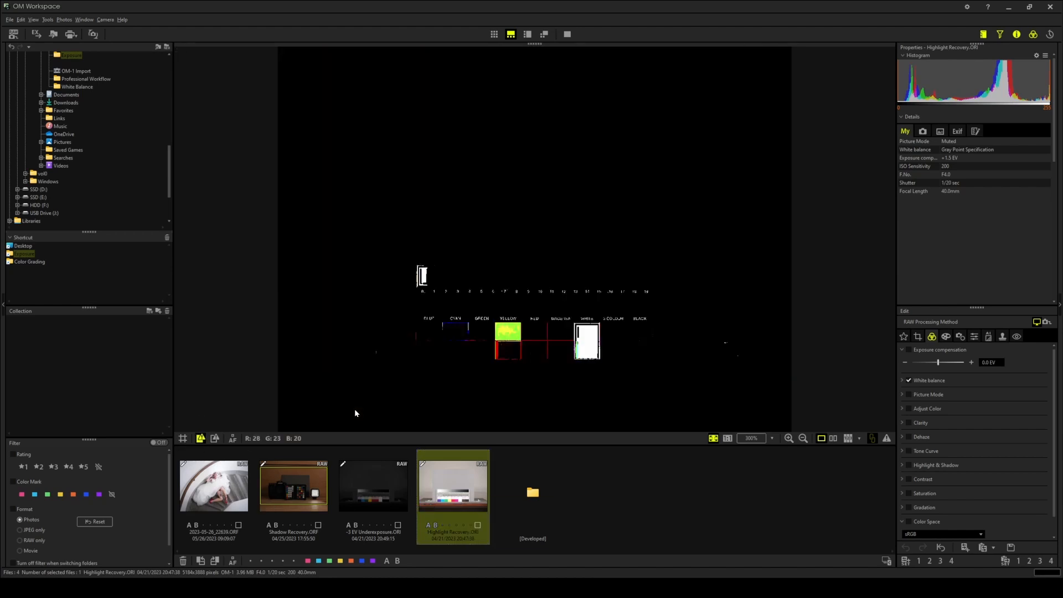
{"action": "mouse_move", "coordinate": [462, 376]}
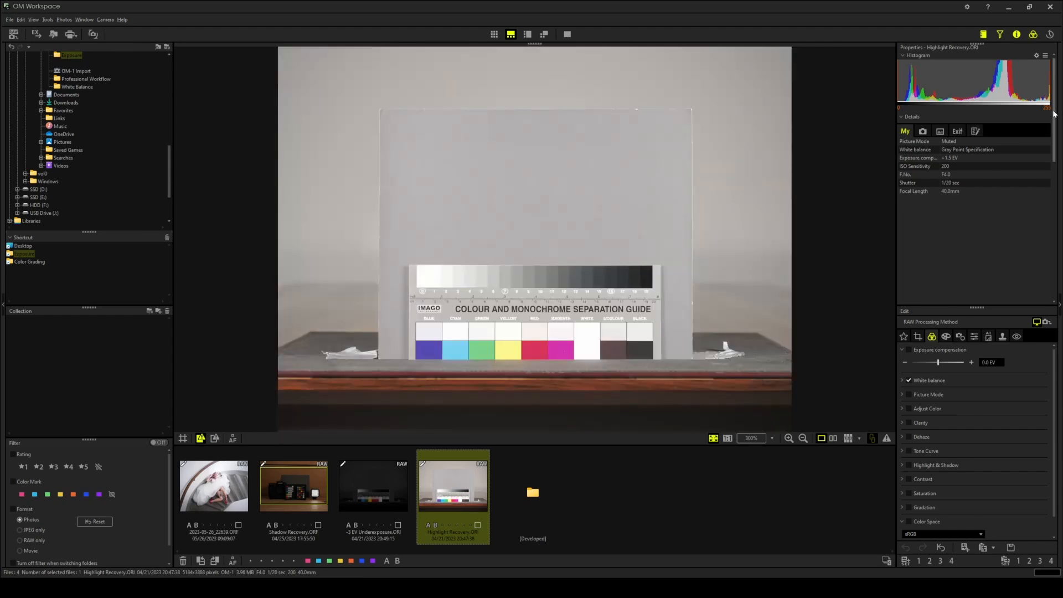
{"action": "mouse_move", "coordinate": [508, 335]}
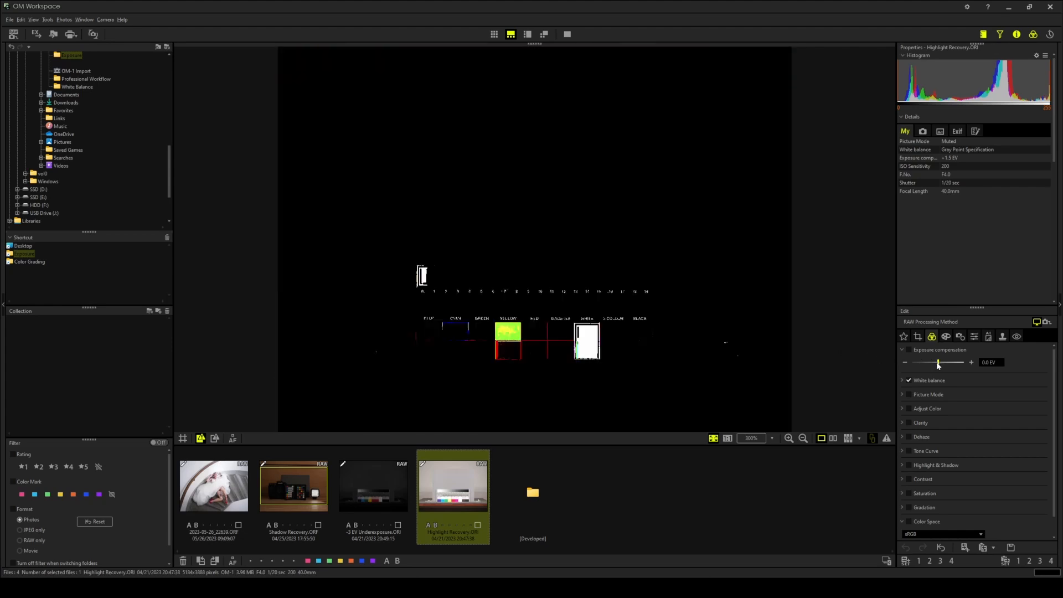
{"action": "left_click_drag", "start_coordinate": [937, 363], "coordinate": [948, 362]}
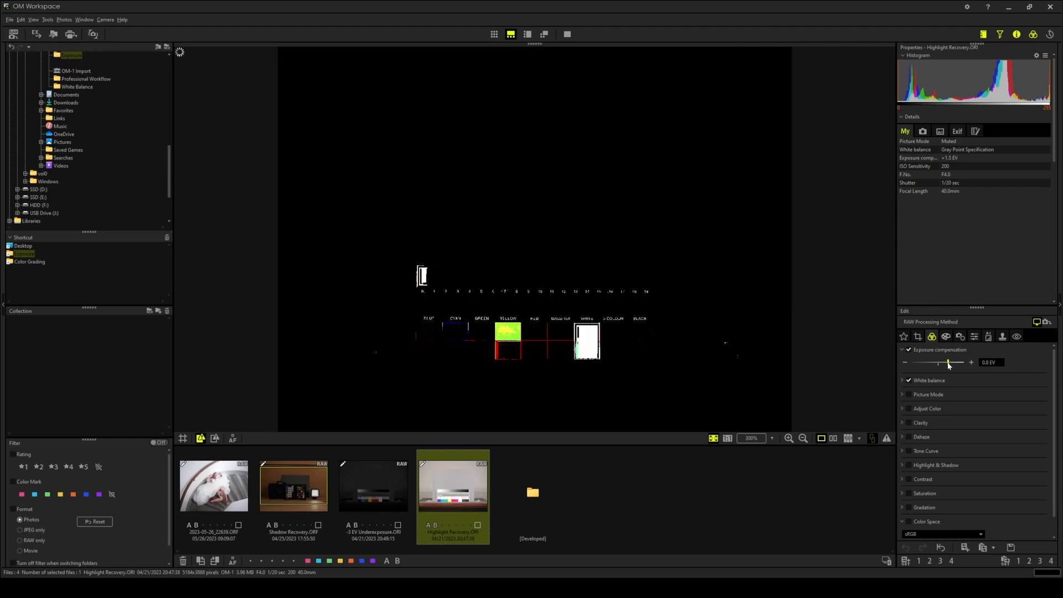
{"action": "left_click_drag", "start_coordinate": [942, 362], "coordinate": [951, 362]}
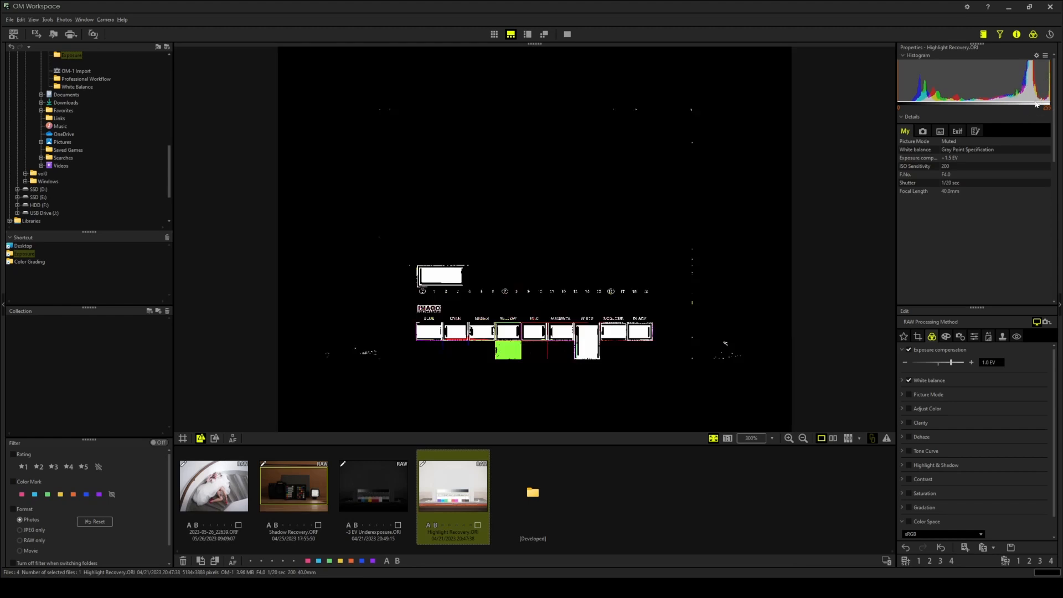
{"action": "mouse_move", "coordinate": [577, 371]}
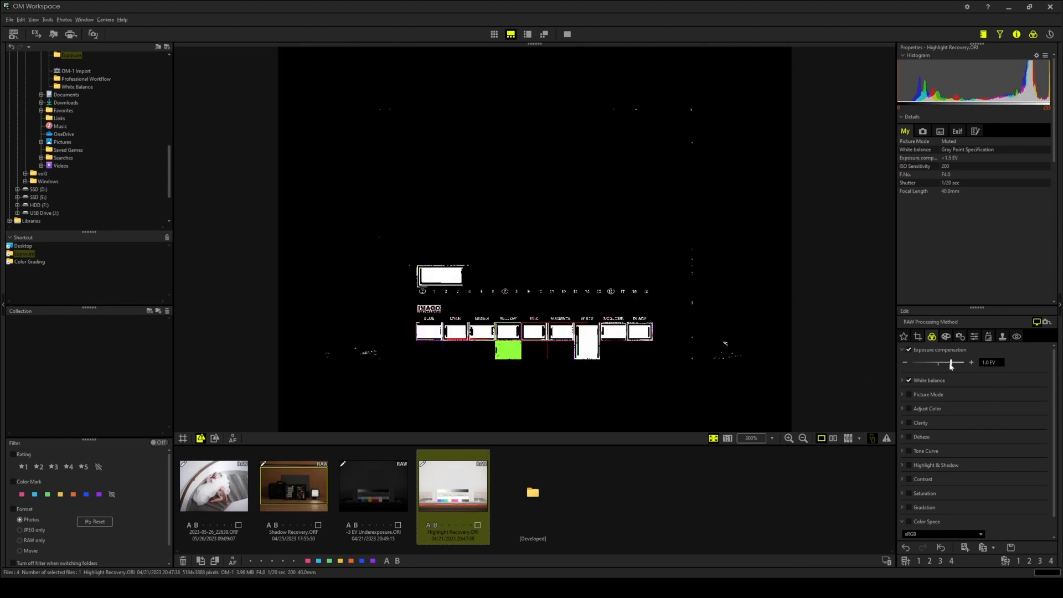
{"action": "left_click_drag", "start_coordinate": [949, 363], "coordinate": [961, 362]}
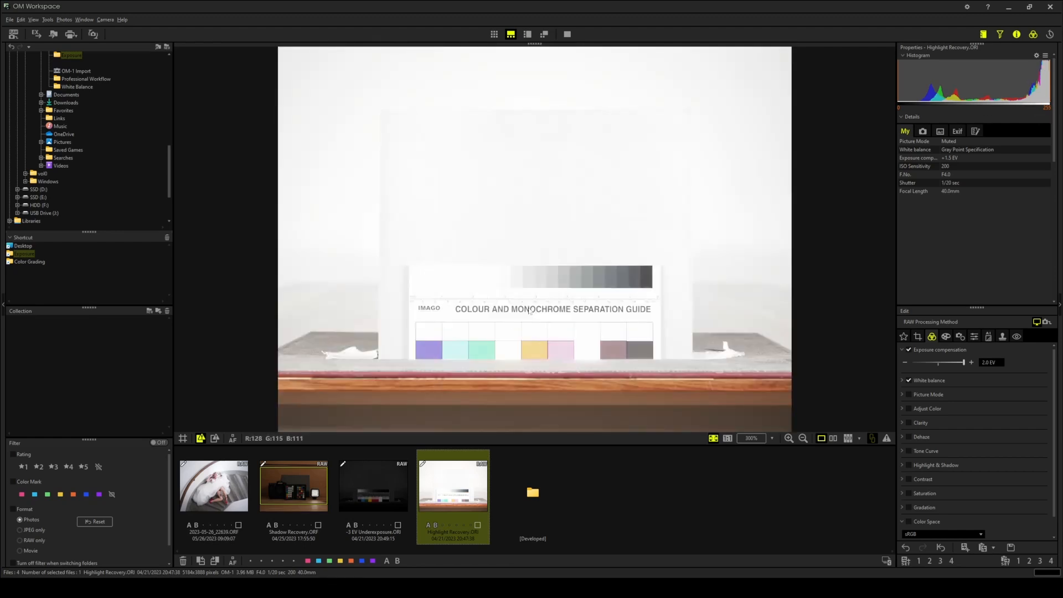
Open the −3 EV underexposed chart photo and raise its exposure to +2.0 EV.
{"action": "left_click", "coordinate": [373, 485]}
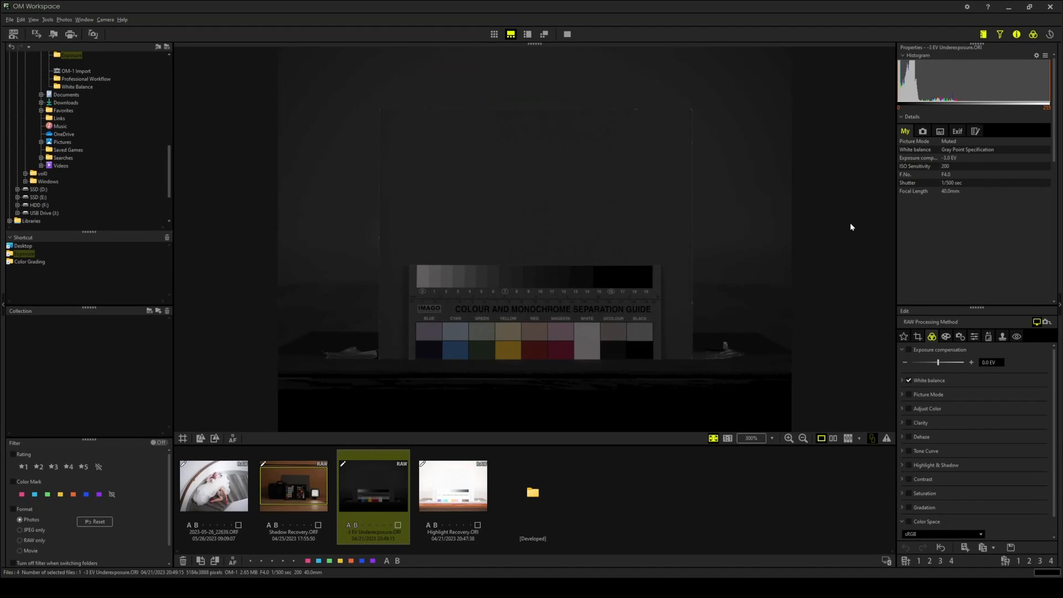
{"action": "mouse_move", "coordinate": [846, 230]}
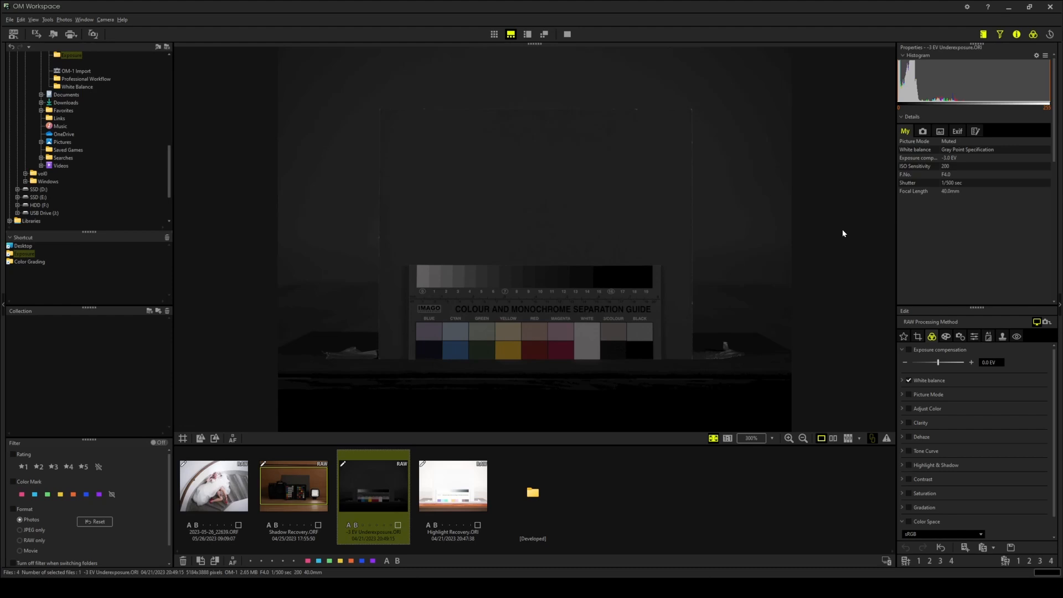
{"action": "mouse_move", "coordinate": [930, 190]}
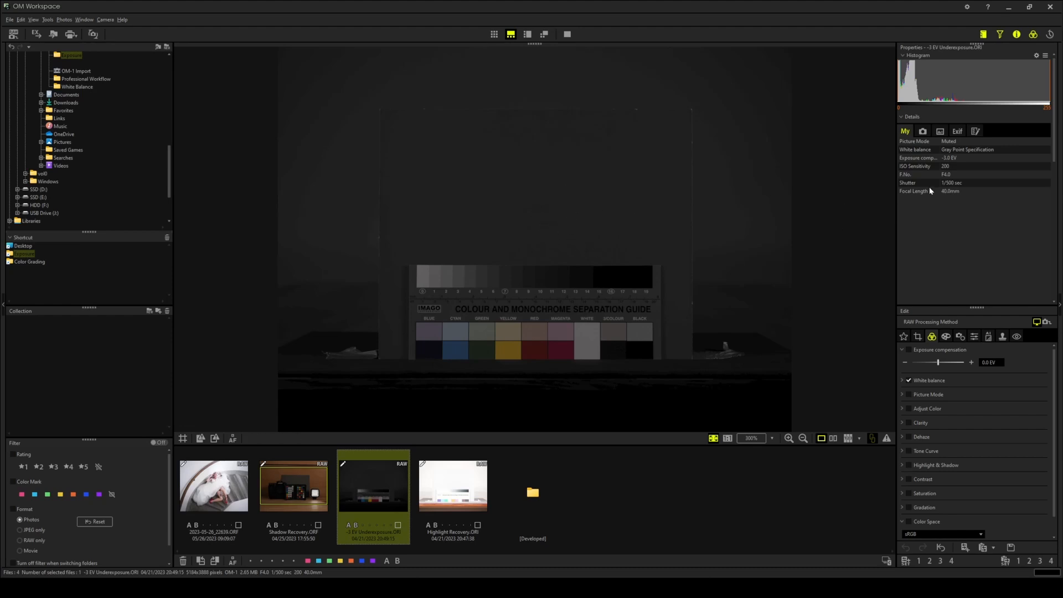
{"action": "mouse_move", "coordinate": [951, 163]}
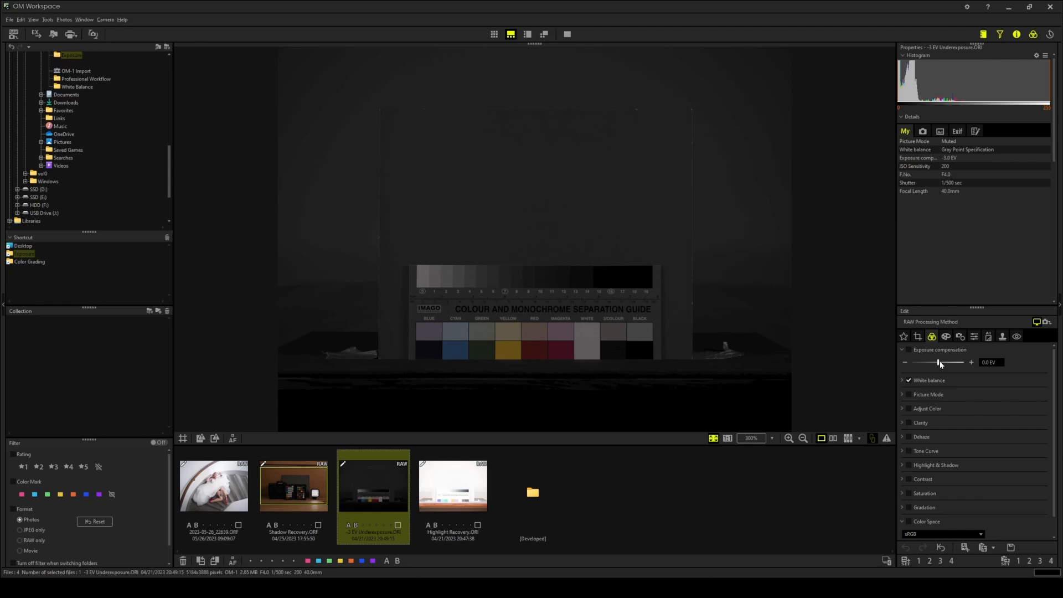
{"action": "left_click_drag", "start_coordinate": [938, 362], "coordinate": [963, 363]}
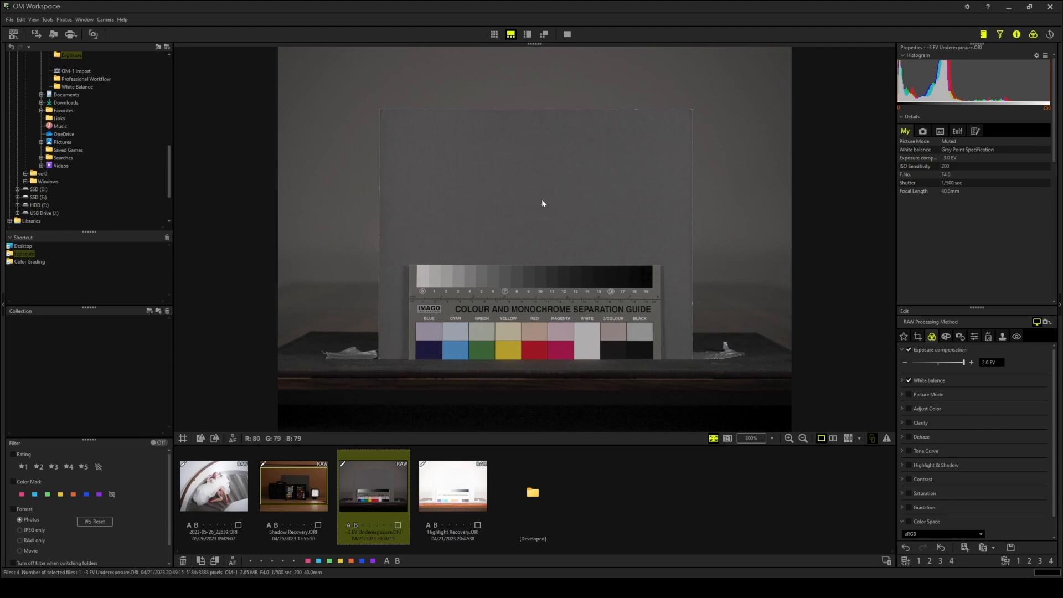
{"action": "mouse_move", "coordinate": [547, 226]}
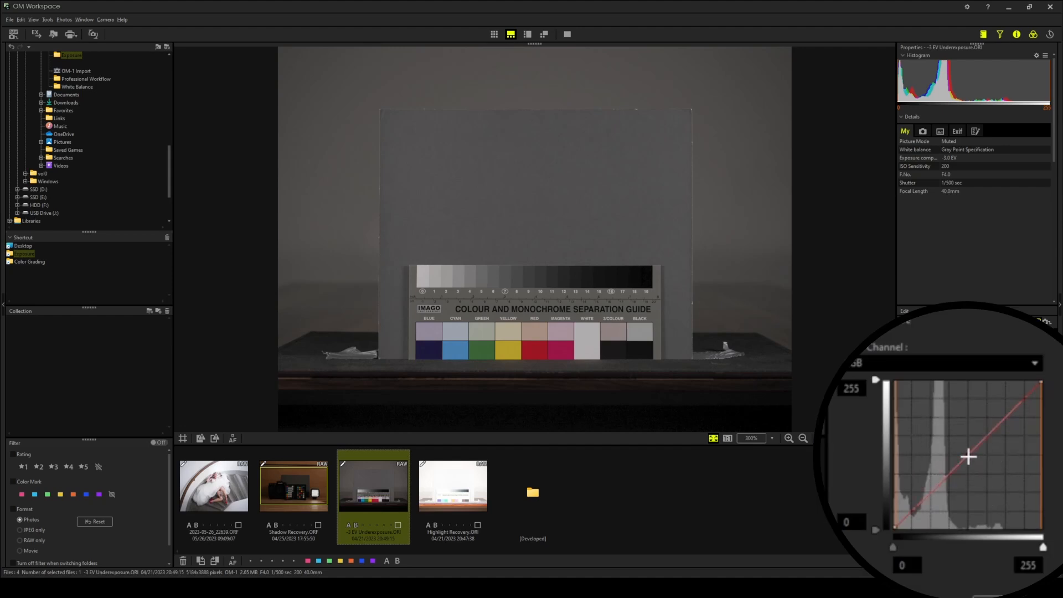
Bend the chart's tone curve brighter, darker, back to neutral, then open the Shadow Recovery photo.
{"action": "left_click_drag", "start_coordinate": [968, 457], "coordinate": [952, 441]}
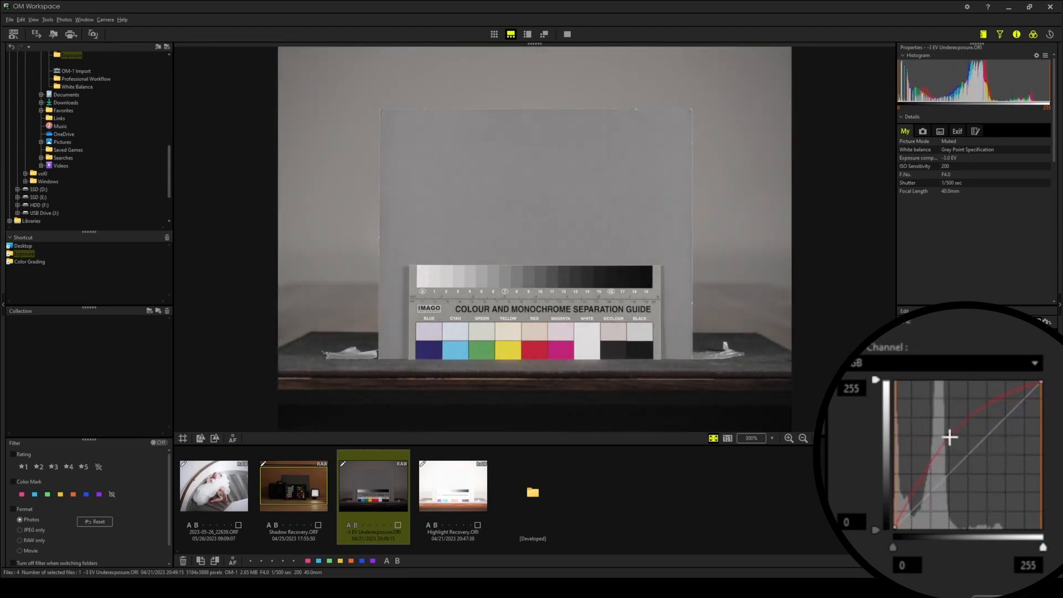
{"action": "left_click_drag", "start_coordinate": [950, 437], "coordinate": [954, 435]}
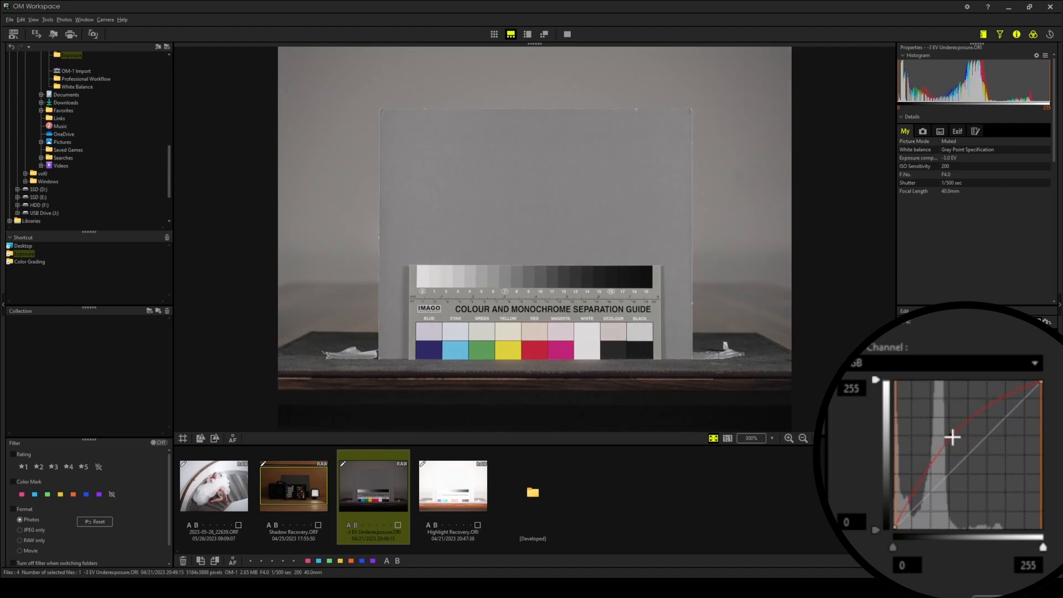
{"action": "left_click_drag", "start_coordinate": [953, 438], "coordinate": [978, 461]}
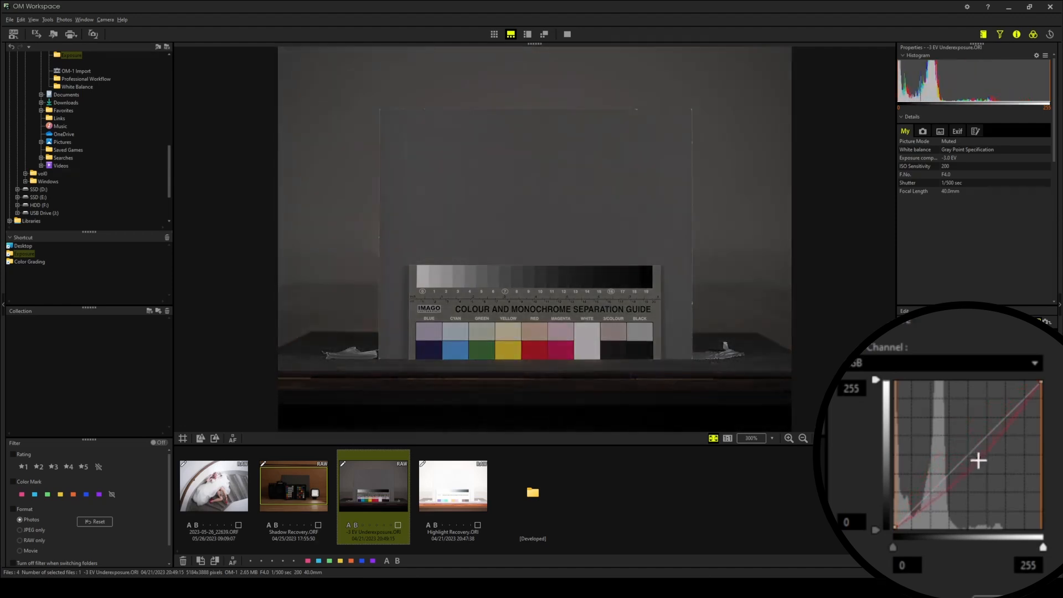
{"action": "left_click_drag", "start_coordinate": [979, 461], "coordinate": [990, 475]}
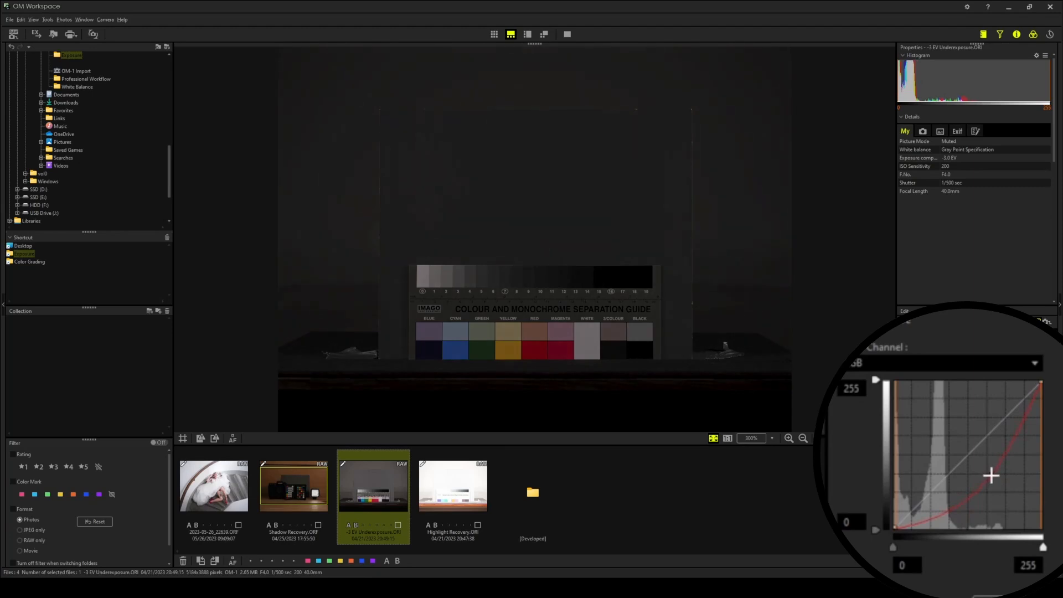
{"action": "left_click_drag", "start_coordinate": [991, 475], "coordinate": [980, 465]}
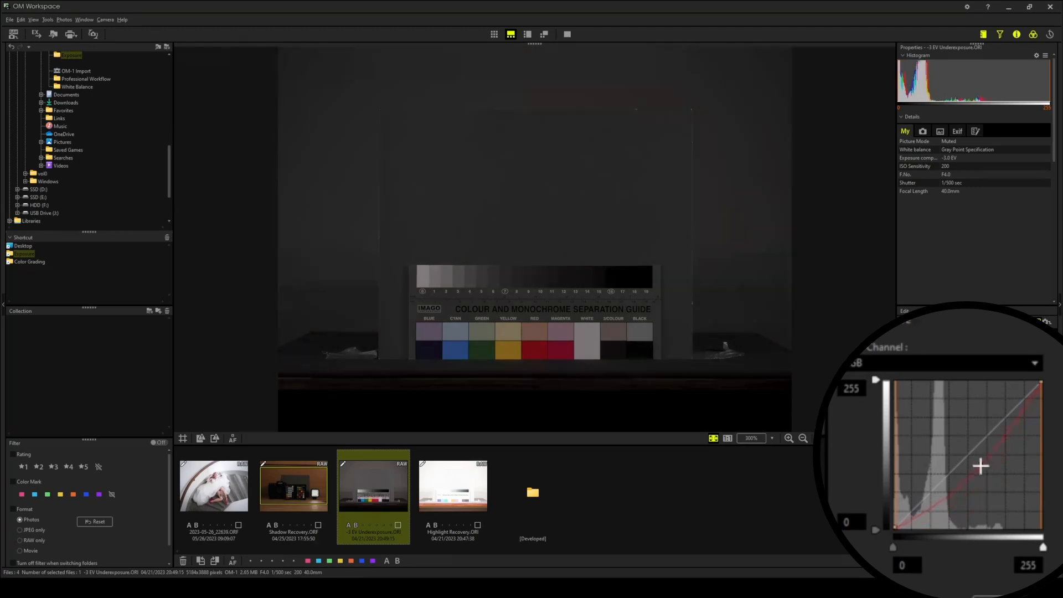
{"action": "left_click_drag", "start_coordinate": [980, 466], "coordinate": [950, 438]}
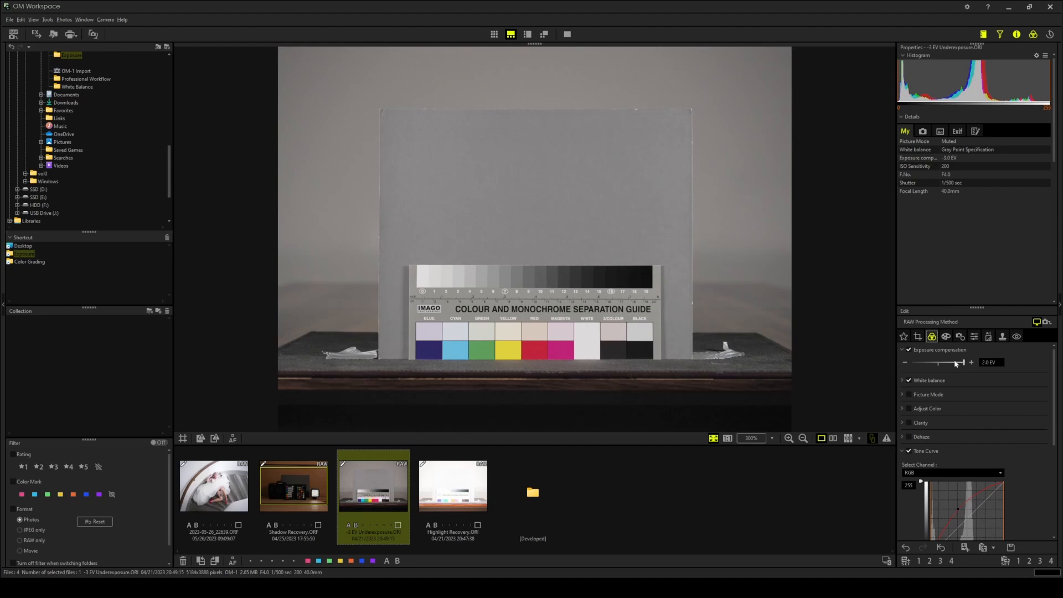
{"action": "mouse_move", "coordinate": [658, 213]}
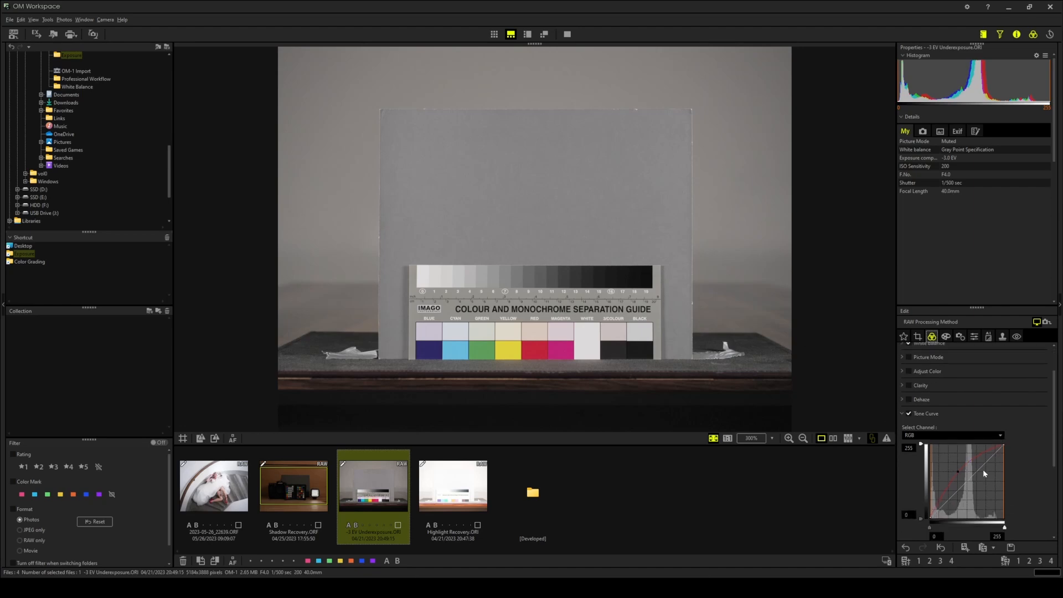
{"action": "left_click", "coordinate": [294, 486]}
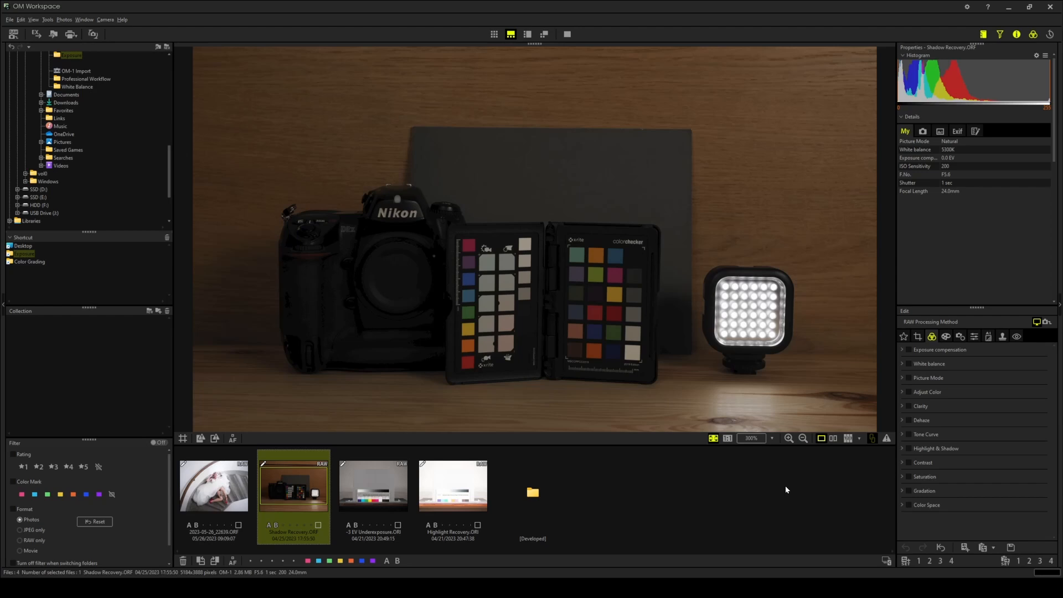
{"action": "mouse_move", "coordinate": [779, 494]}
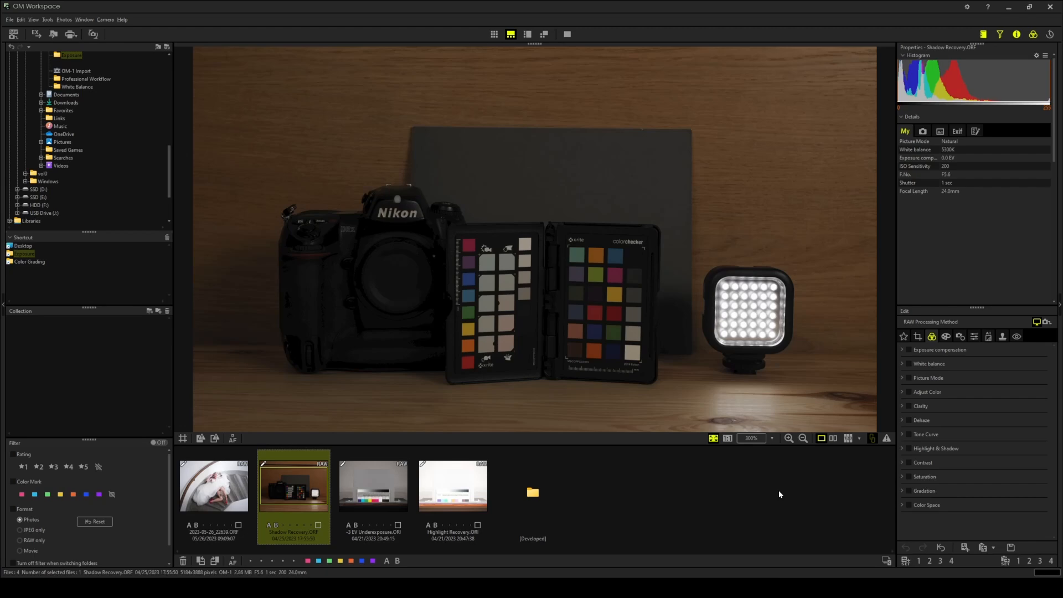
{"action": "mouse_move", "coordinate": [747, 306]}
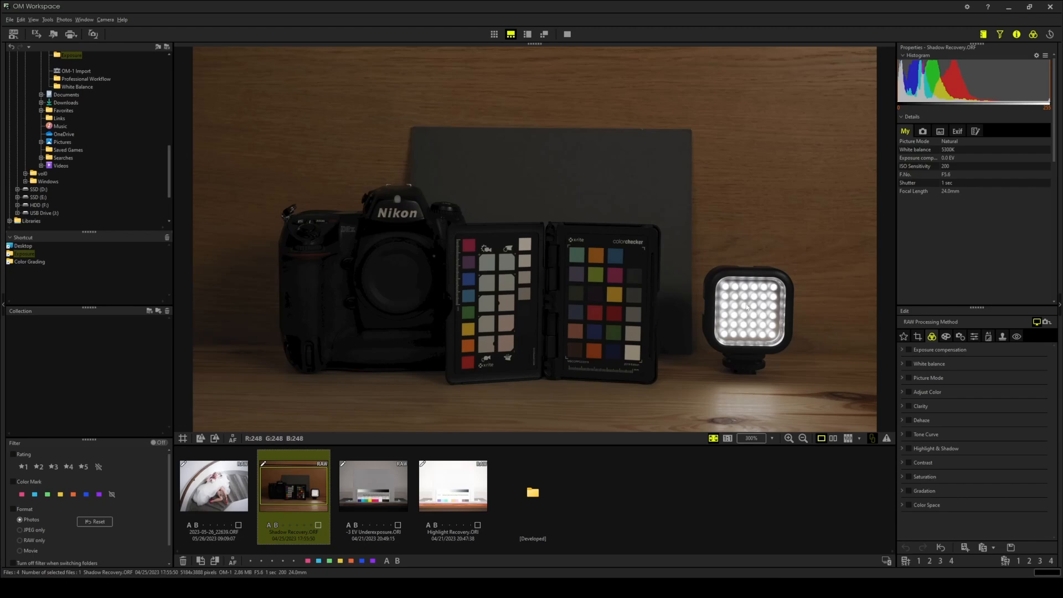
{"action": "mouse_move", "coordinate": [675, 269]}
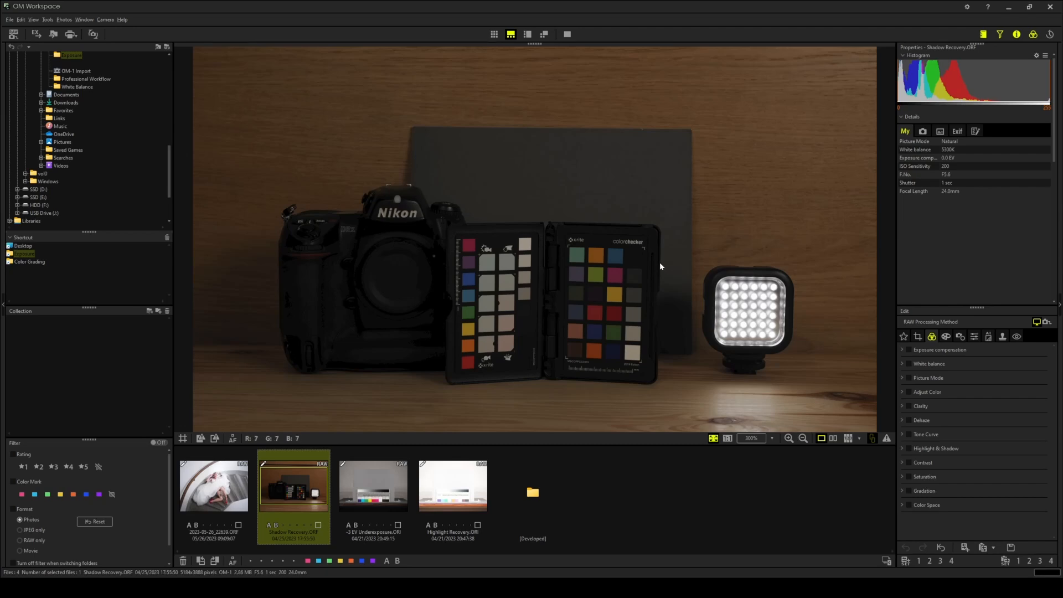
{"action": "mouse_move", "coordinate": [764, 357]}
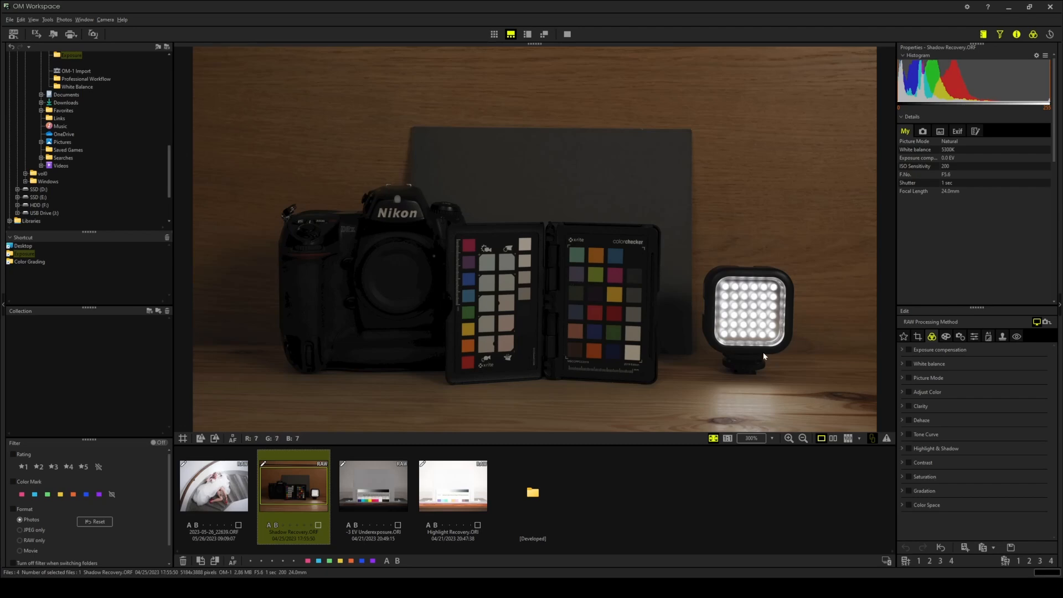
{"action": "mouse_move", "coordinate": [753, 315]}
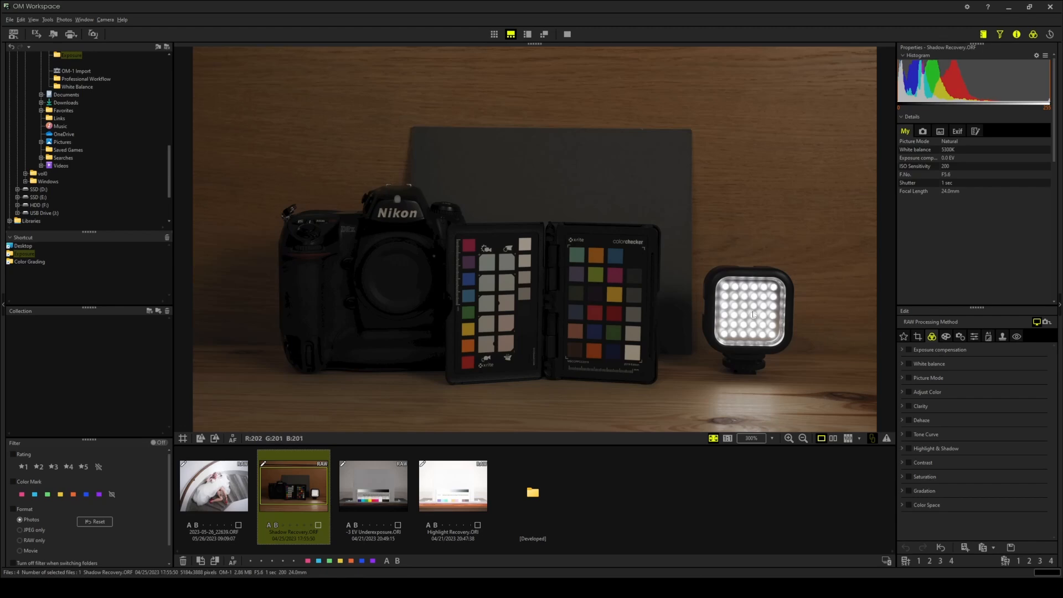
{"action": "mouse_move", "coordinate": [413, 234]}
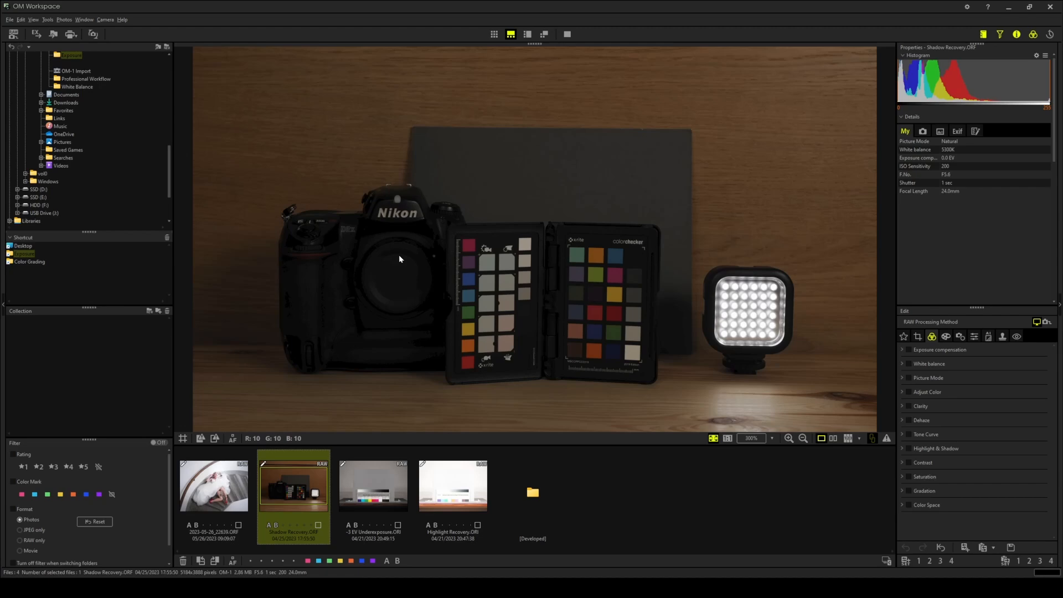
{"action": "mouse_move", "coordinate": [363, 264]}
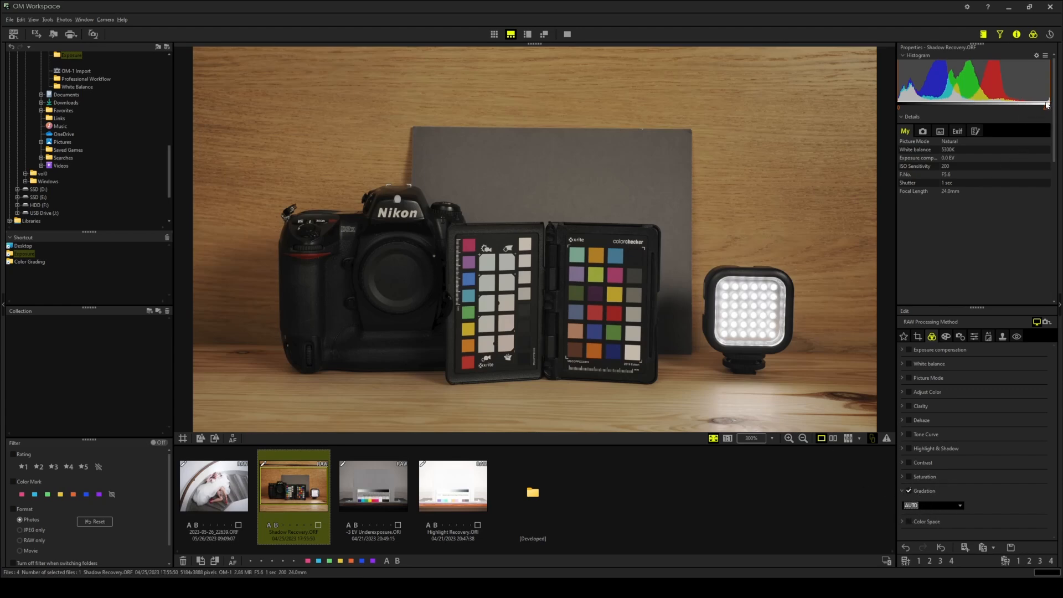
{"action": "mouse_move", "coordinate": [759, 302]}
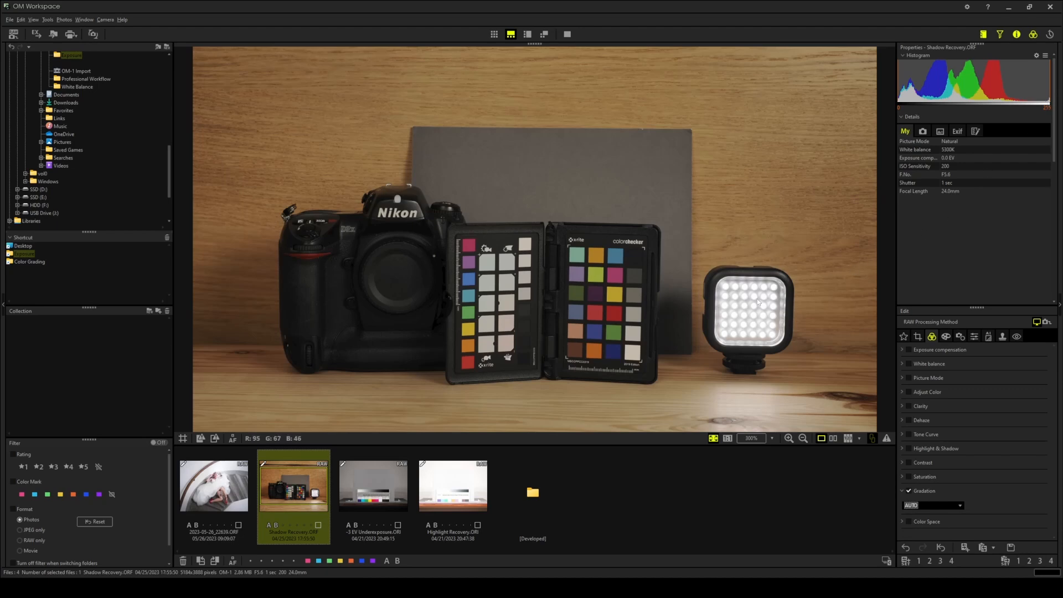
{"action": "mouse_move", "coordinate": [755, 330]}
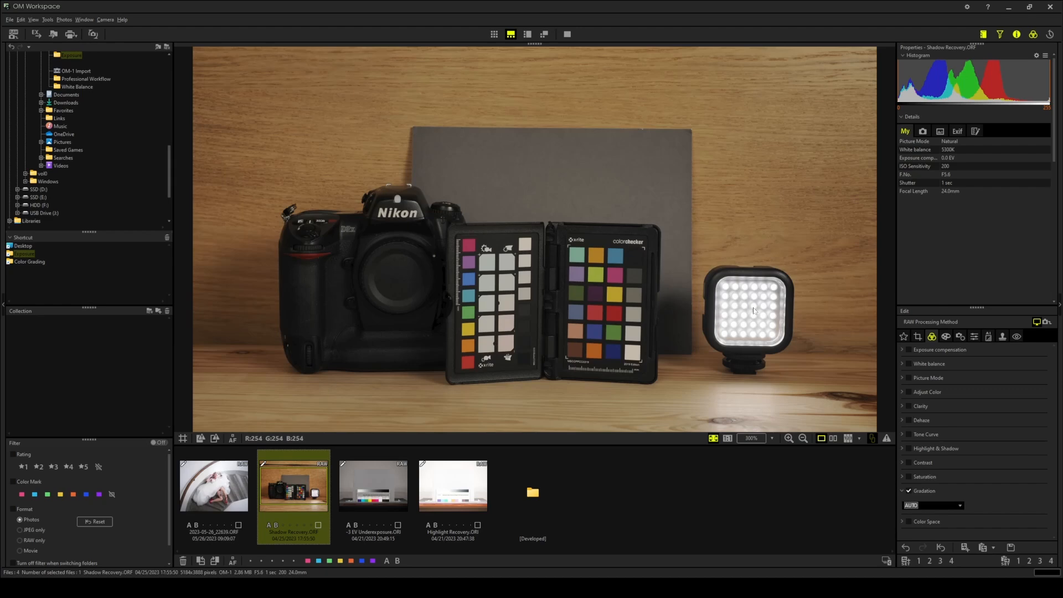
{"action": "mouse_move", "coordinate": [859, 338]}
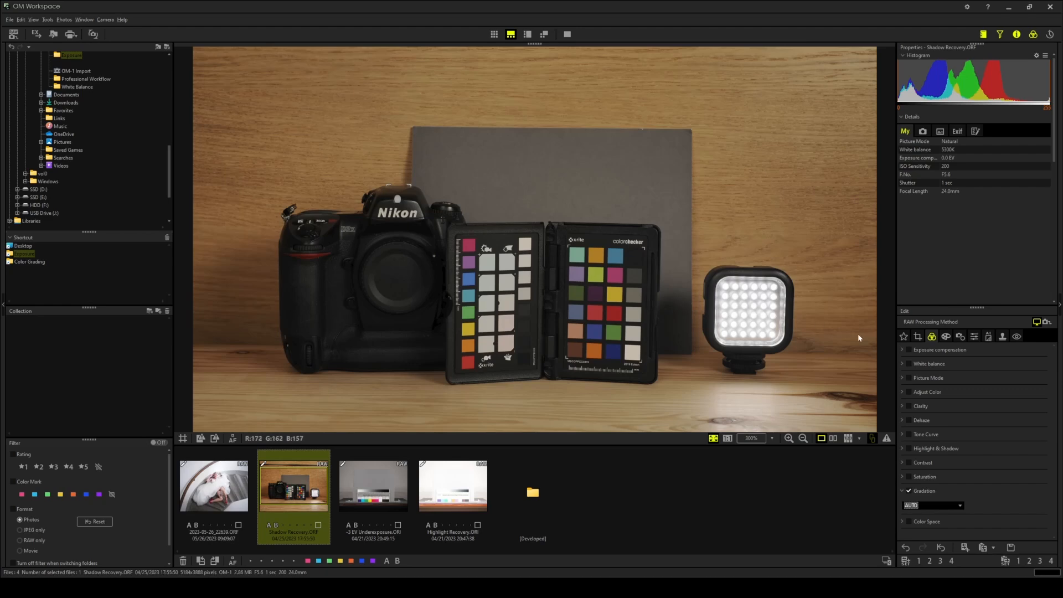
Try the Nikon scene's exposure at +1.0 and −1.3 EV, then settle around +0.8 EV.
{"action": "left_click", "coordinate": [902, 349]}
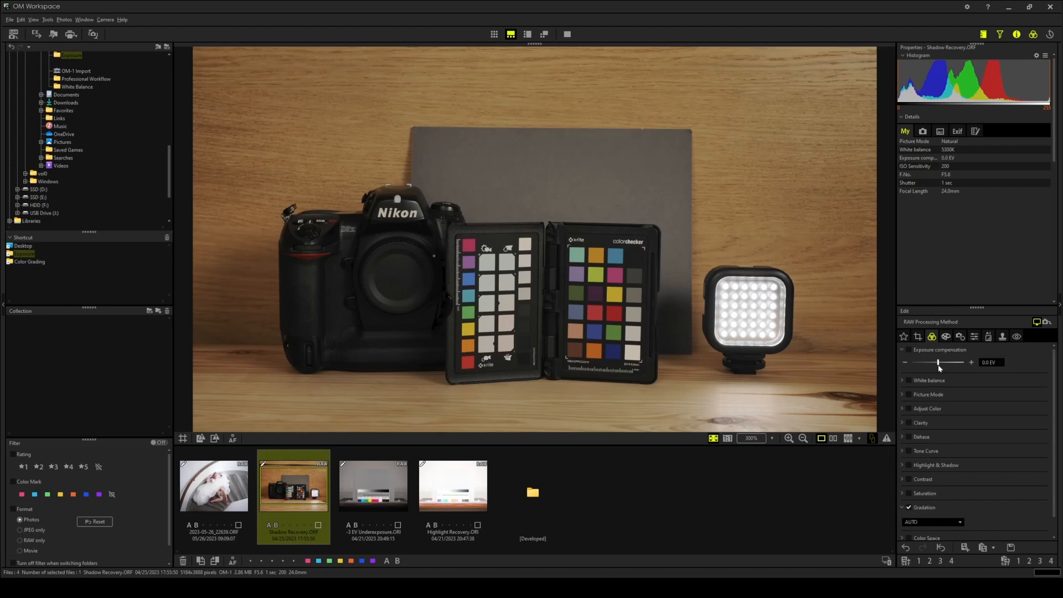
{"action": "left_click_drag", "start_coordinate": [939, 362], "coordinate": [951, 362]}
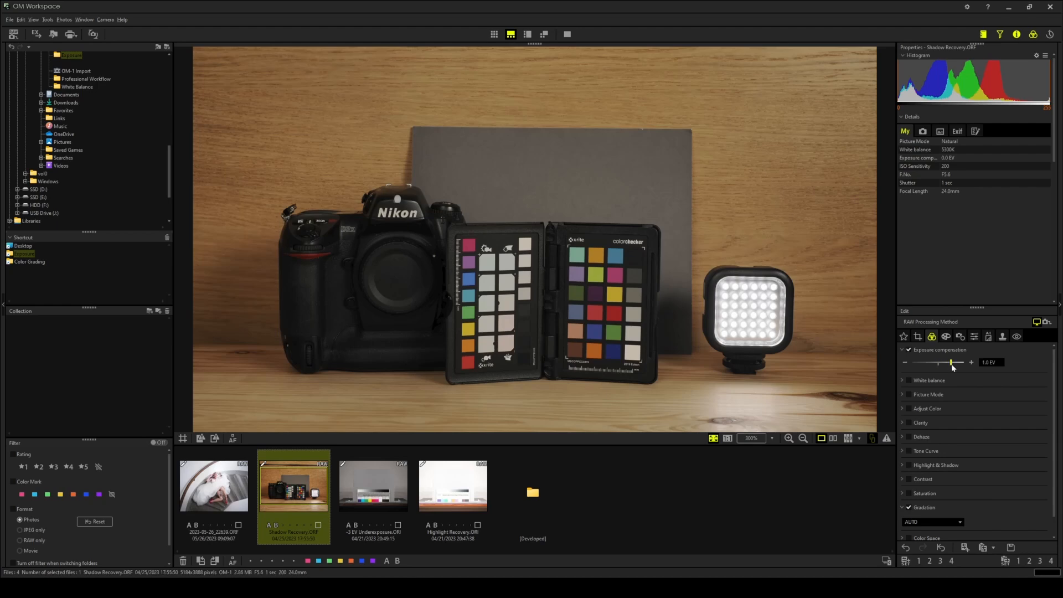
{"action": "left_click_drag", "start_coordinate": [951, 362], "coordinate": [938, 362]}
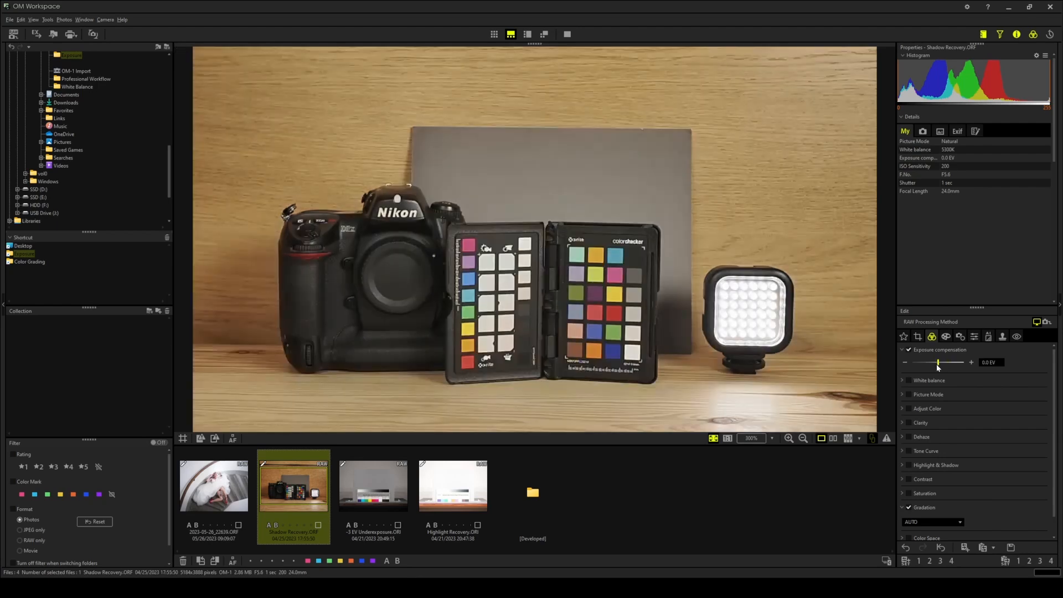
{"action": "left_click_drag", "start_coordinate": [937, 362], "coordinate": [923, 362]}
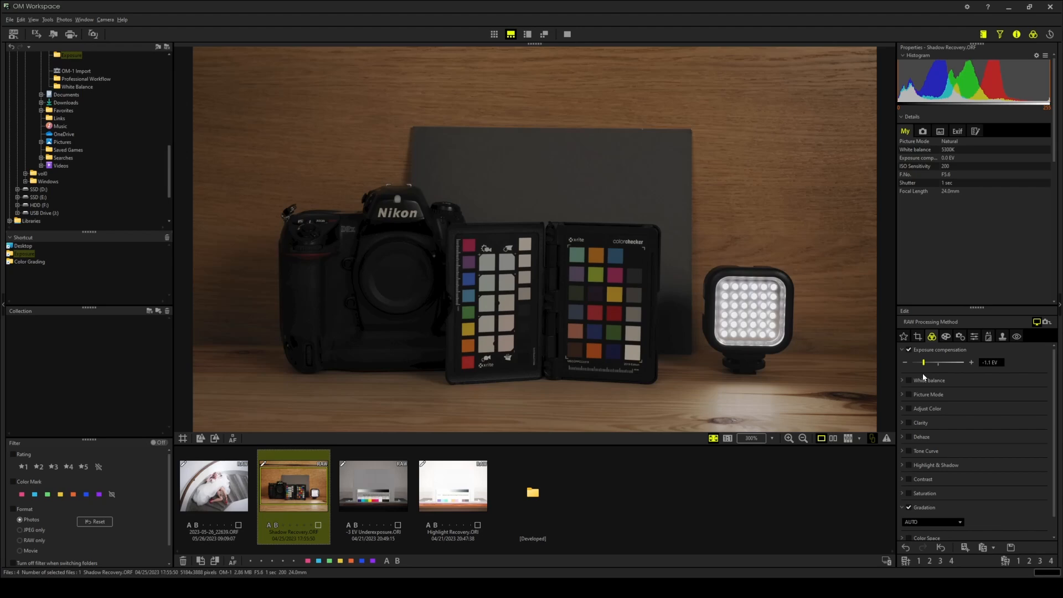
{"action": "left_click_drag", "start_coordinate": [923, 362], "coordinate": [939, 363]}
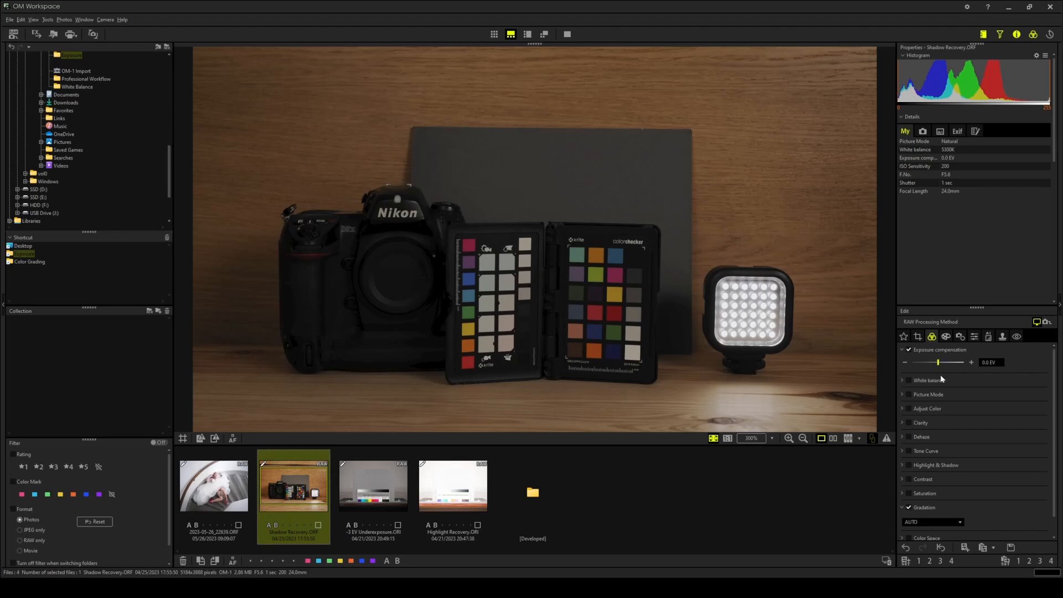
{"action": "left_click_drag", "start_coordinate": [938, 362], "coordinate": [951, 362]}
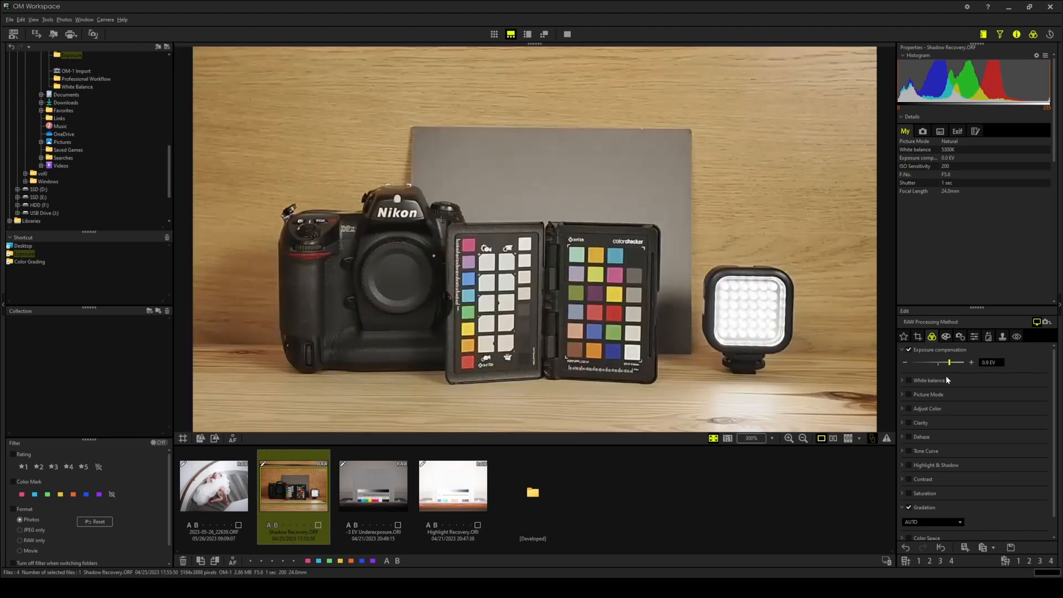
{"action": "left_click_drag", "start_coordinate": [953, 362], "coordinate": [960, 362]}
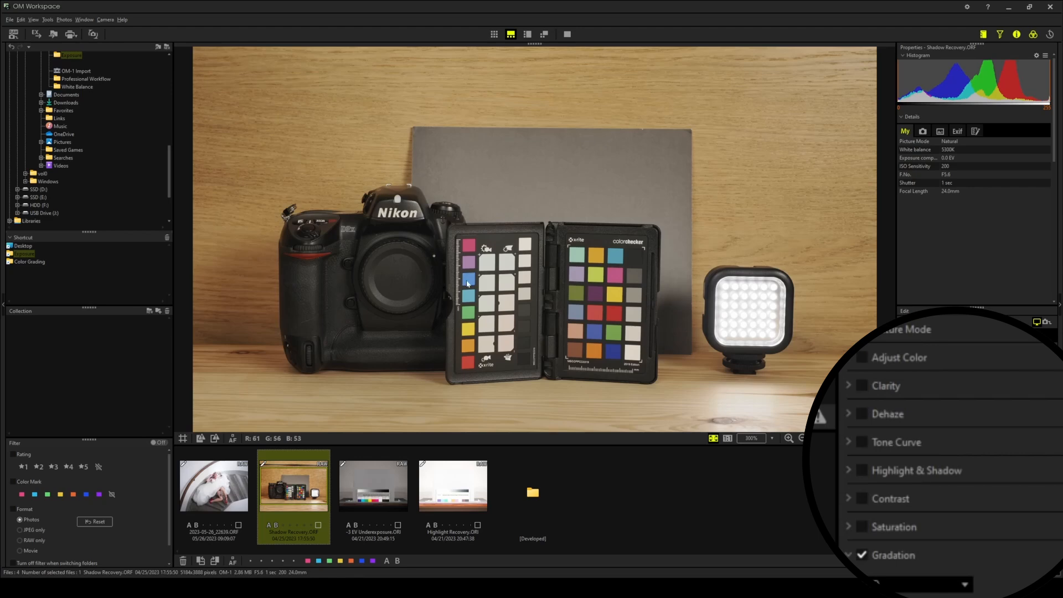
{"action": "mouse_move", "coordinate": [902, 481]}
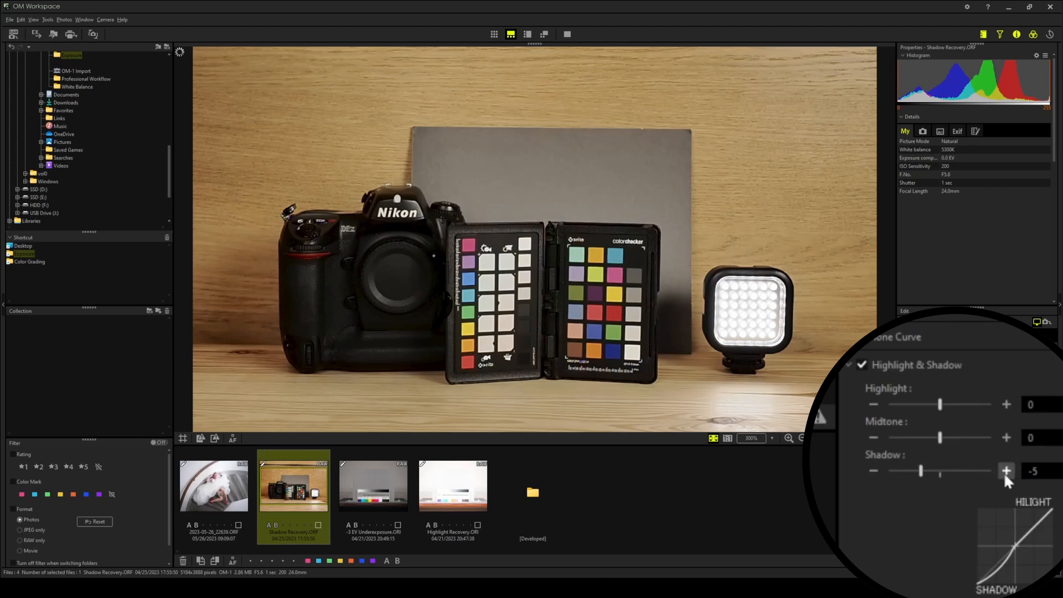
Raise the Shadow level one step, then open the Highlight Recovery chart photo.
{"action": "left_click", "coordinate": [1006, 470]}
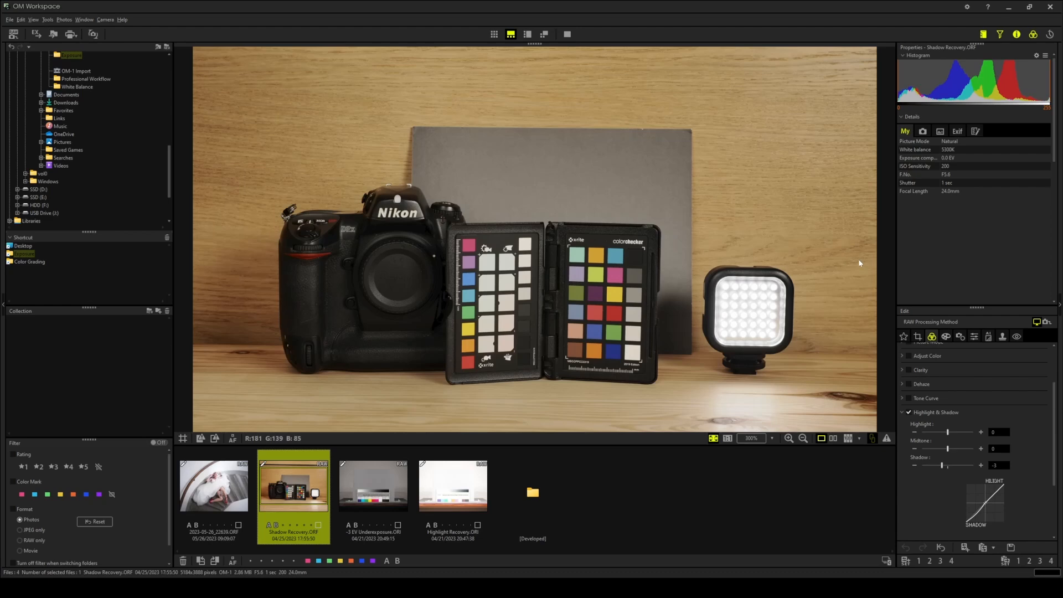
{"action": "left_click", "coordinate": [453, 486]}
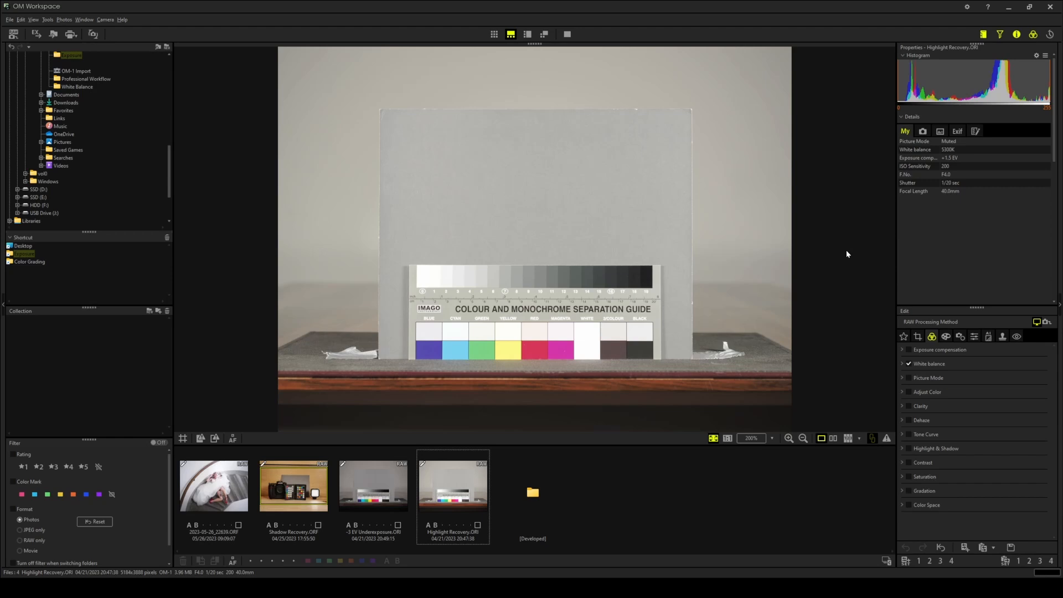
{"action": "mouse_move", "coordinate": [464, 321]}
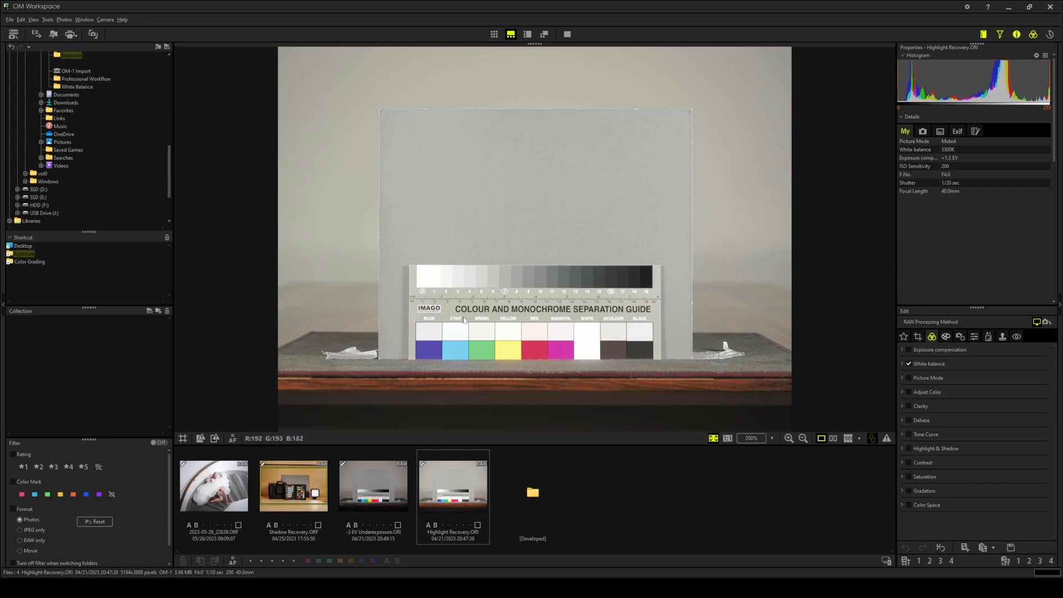
{"action": "mouse_move", "coordinate": [426, 282]}
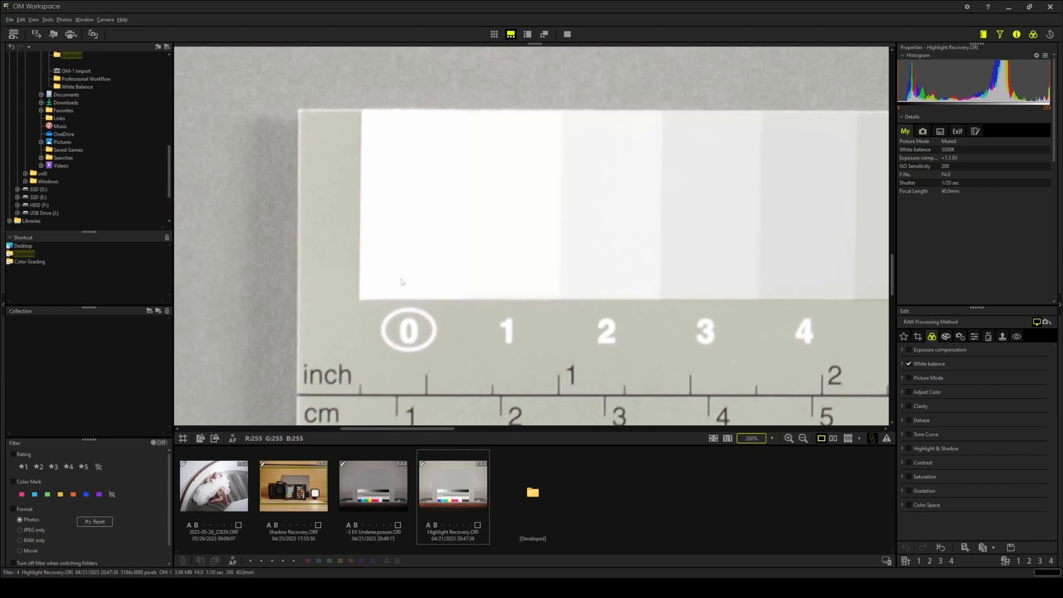
{"action": "mouse_move", "coordinate": [434, 227]}
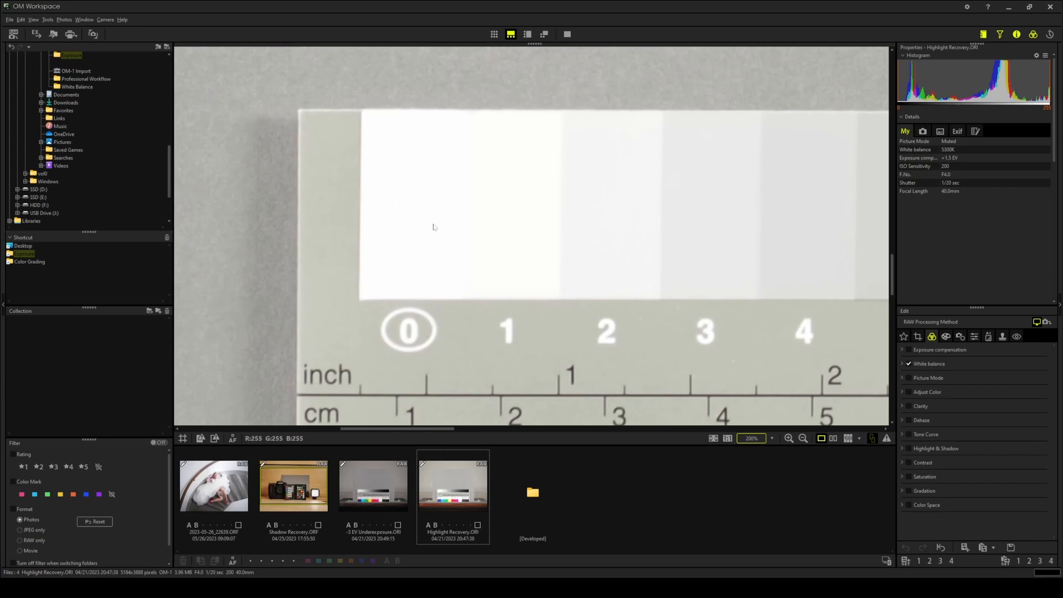
{"action": "mouse_move", "coordinate": [513, 221]}
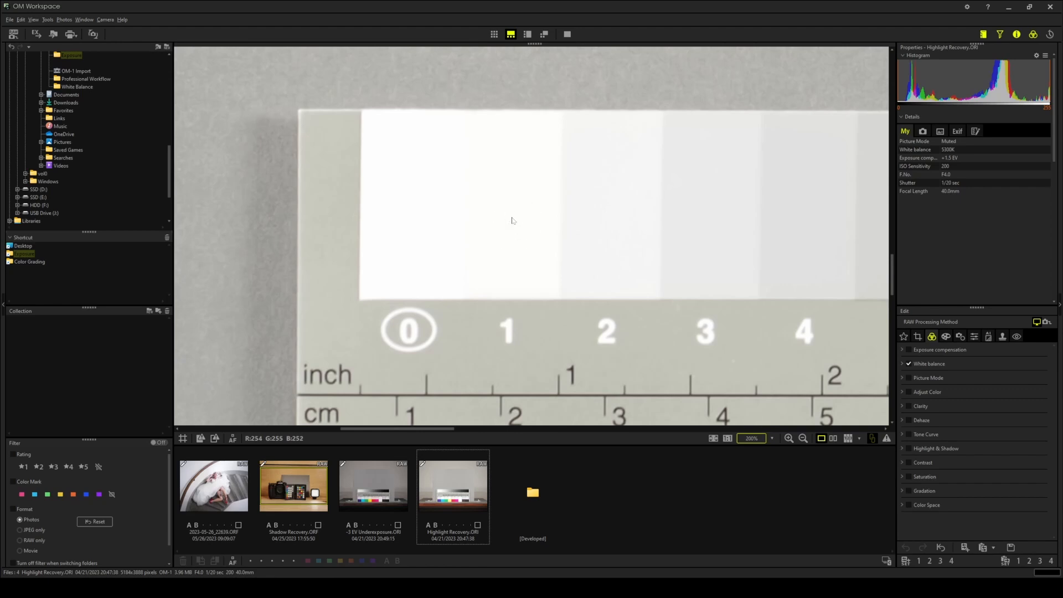
{"action": "mouse_move", "coordinate": [452, 240]}
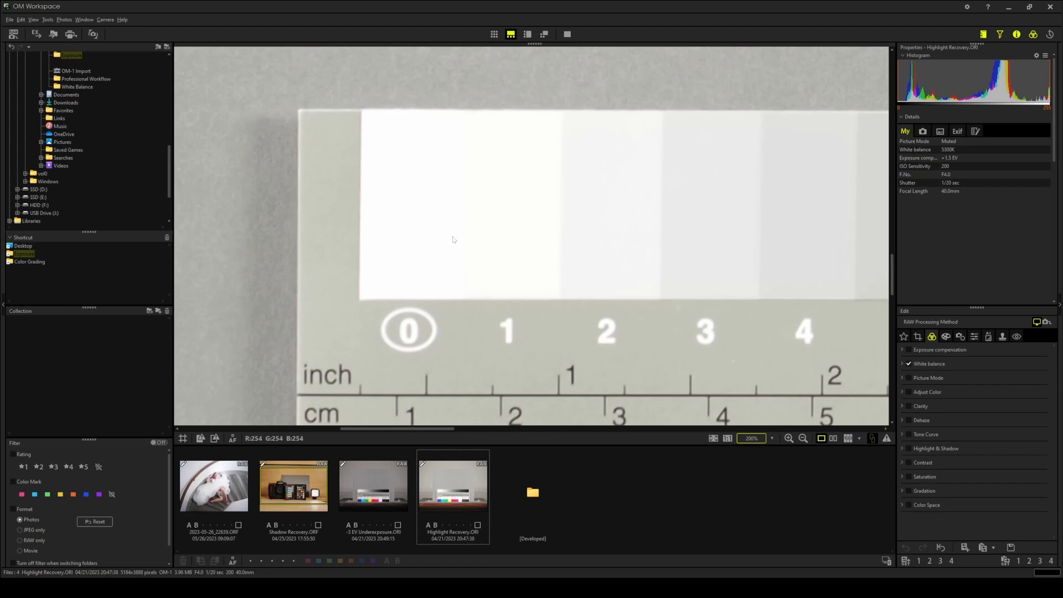
{"action": "mouse_move", "coordinate": [678, 284]}
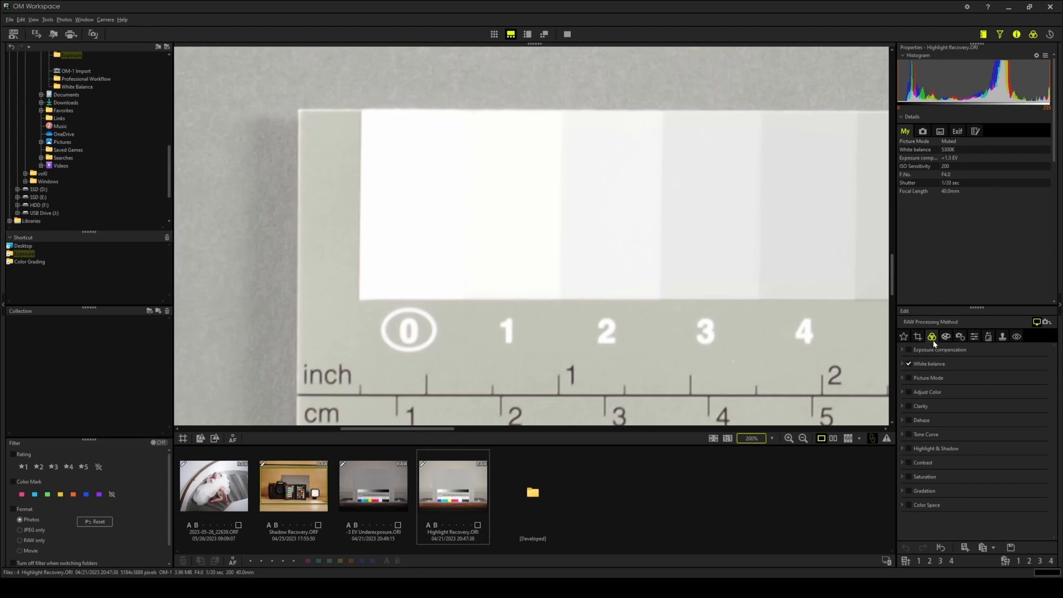
{"action": "mouse_move", "coordinate": [906, 441]}
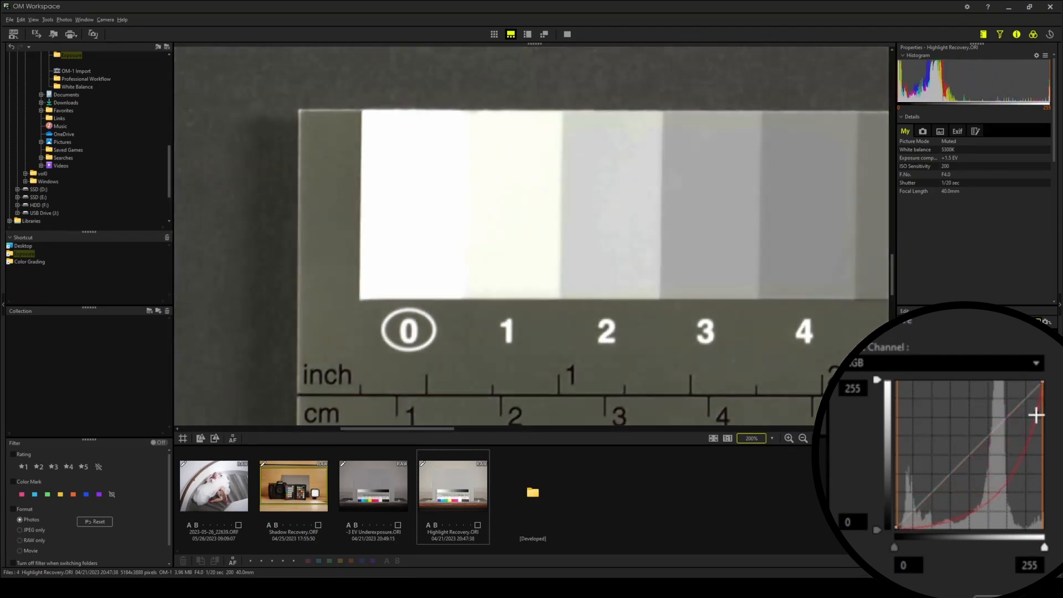
Pull the RGB curve's upper section down to separate the brightest grayscale patches.
{"action": "left_click_drag", "start_coordinate": [1036, 413], "coordinate": [1022, 432]}
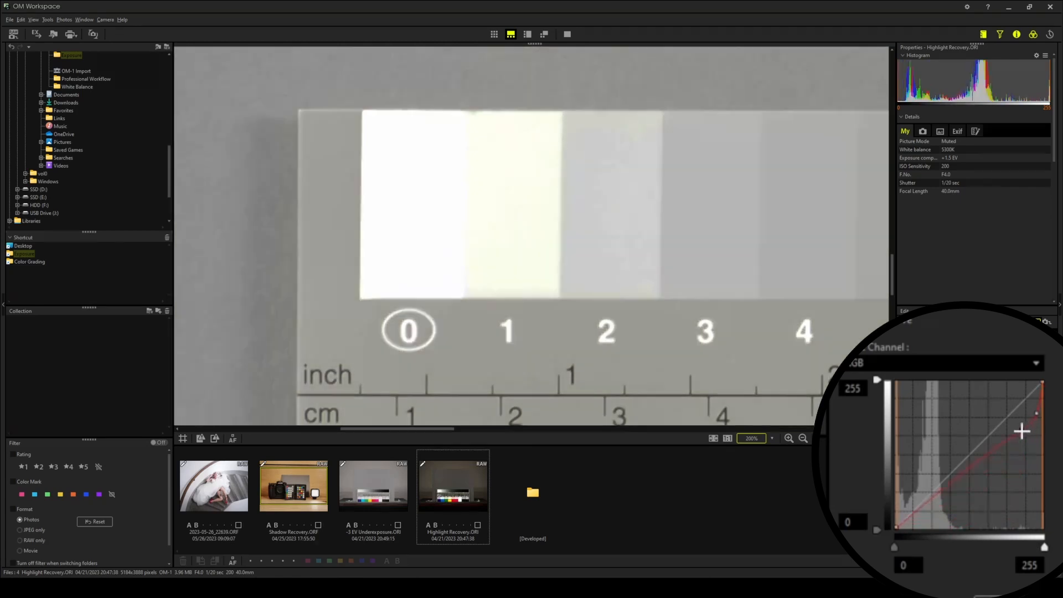
{"action": "left_click_drag", "start_coordinate": [1023, 432], "coordinate": [1029, 428]}
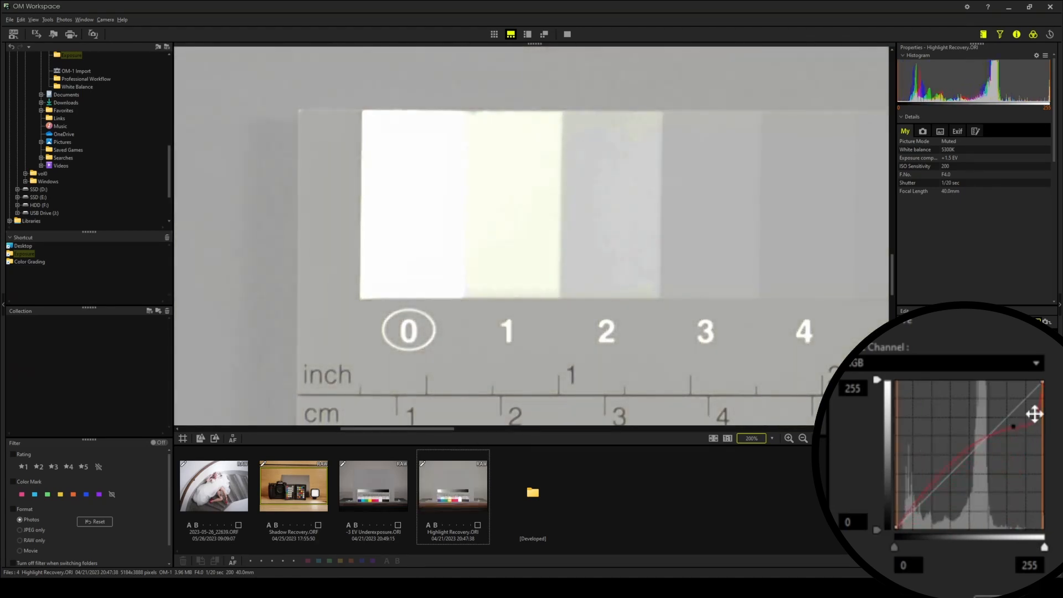
{"action": "left_click_drag", "start_coordinate": [1012, 426], "coordinate": [1012, 426]}
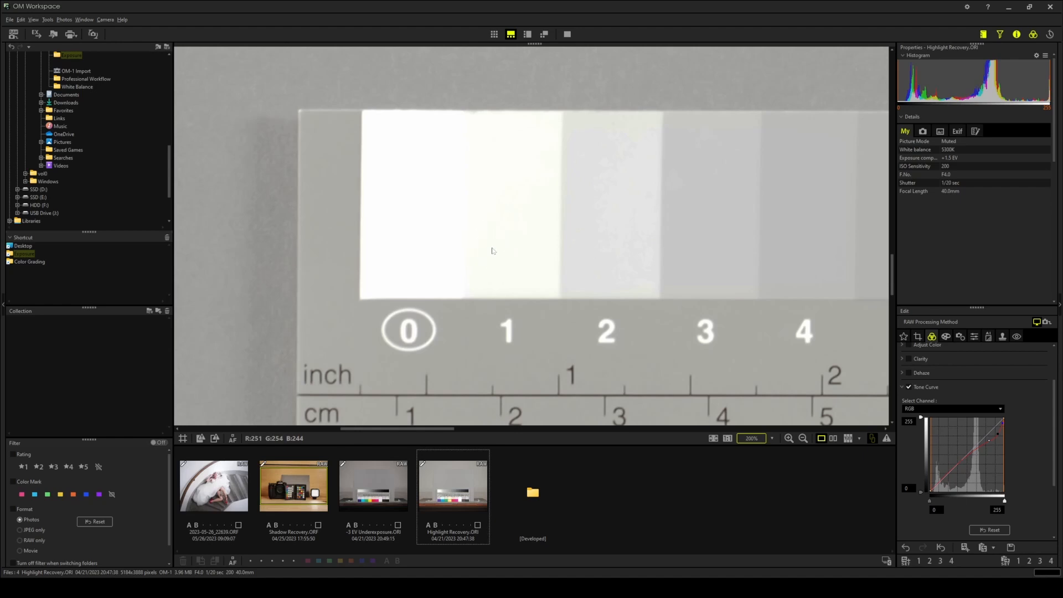
{"action": "mouse_move", "coordinate": [489, 255]}
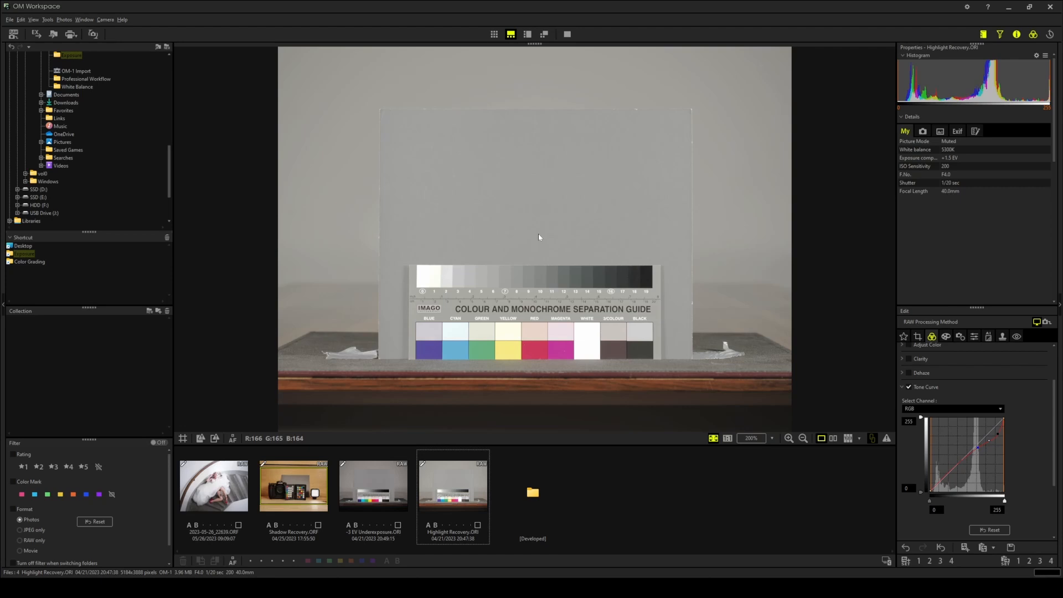
{"action": "mouse_move", "coordinate": [548, 239]}
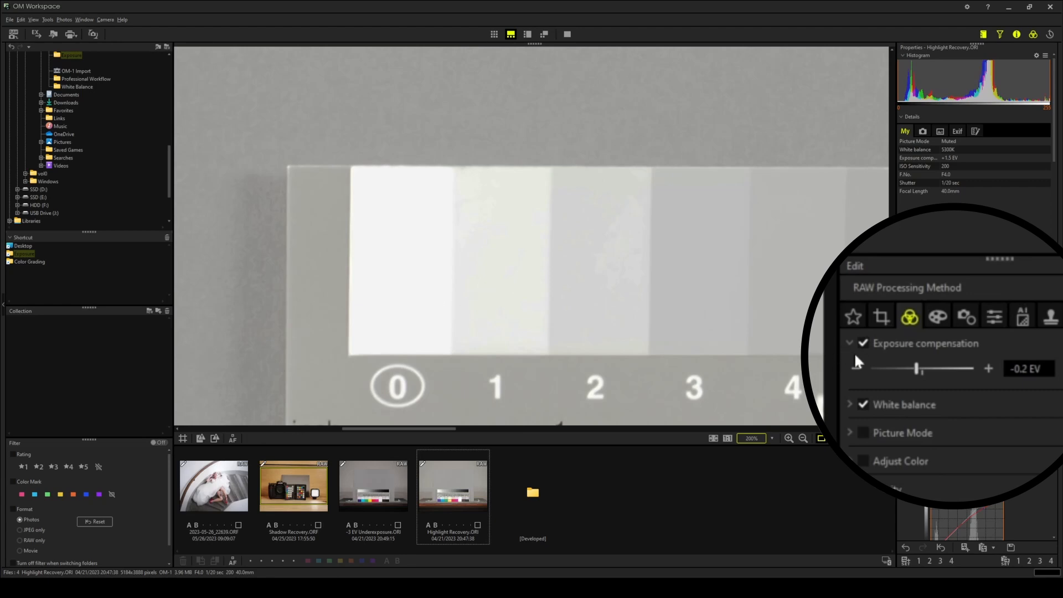
Step the chart's exposure compensation down with the minus button to −0.8 EV.
{"action": "left_click", "coordinate": [857, 368]}
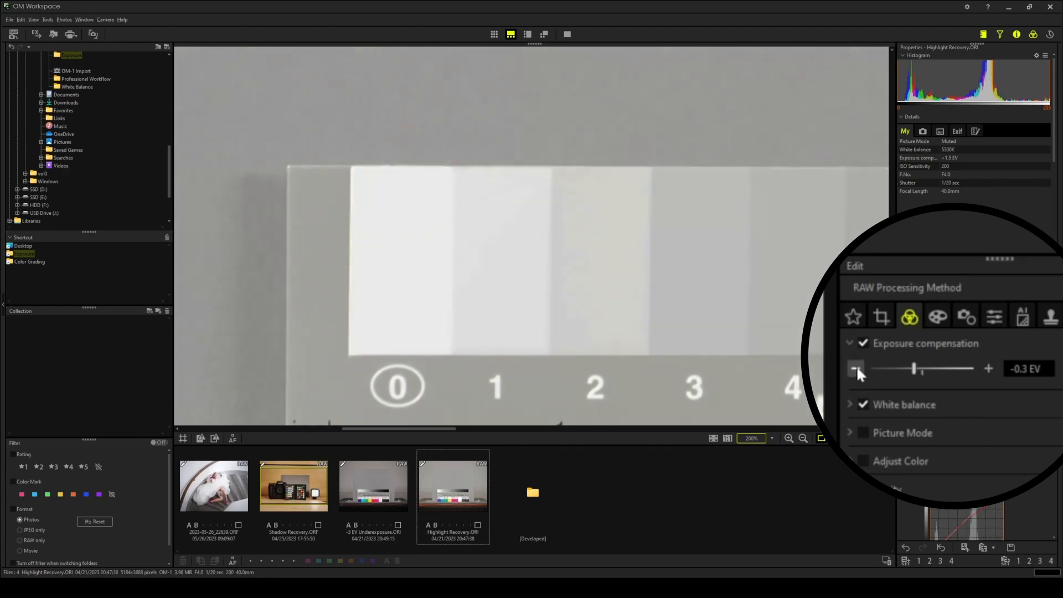
{"action": "left_click", "coordinate": [856, 368]}
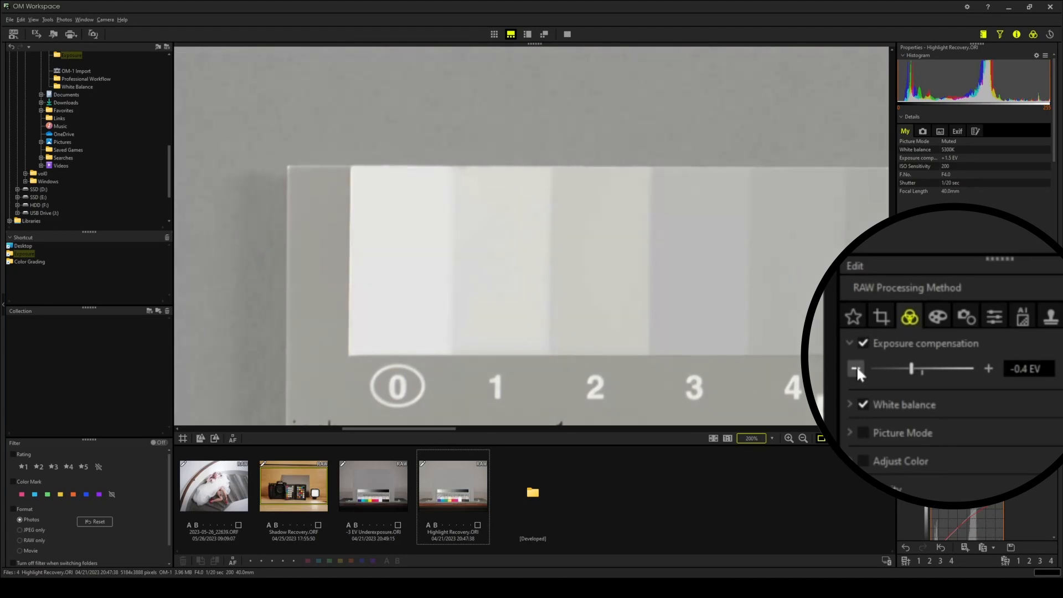
{"action": "left_click", "coordinate": [856, 368]}
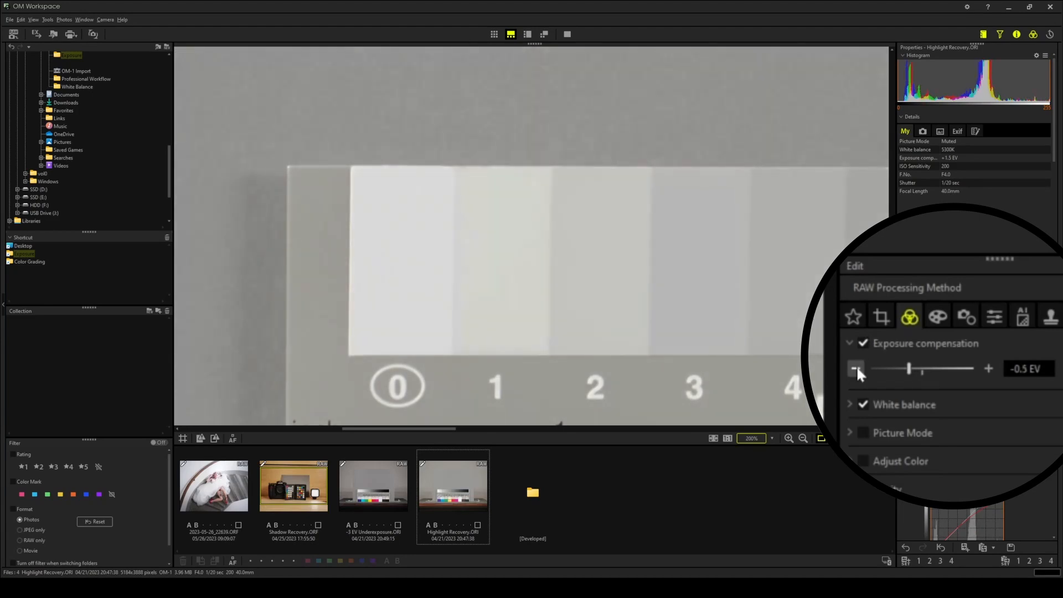
{"action": "left_click", "coordinate": [856, 368]}
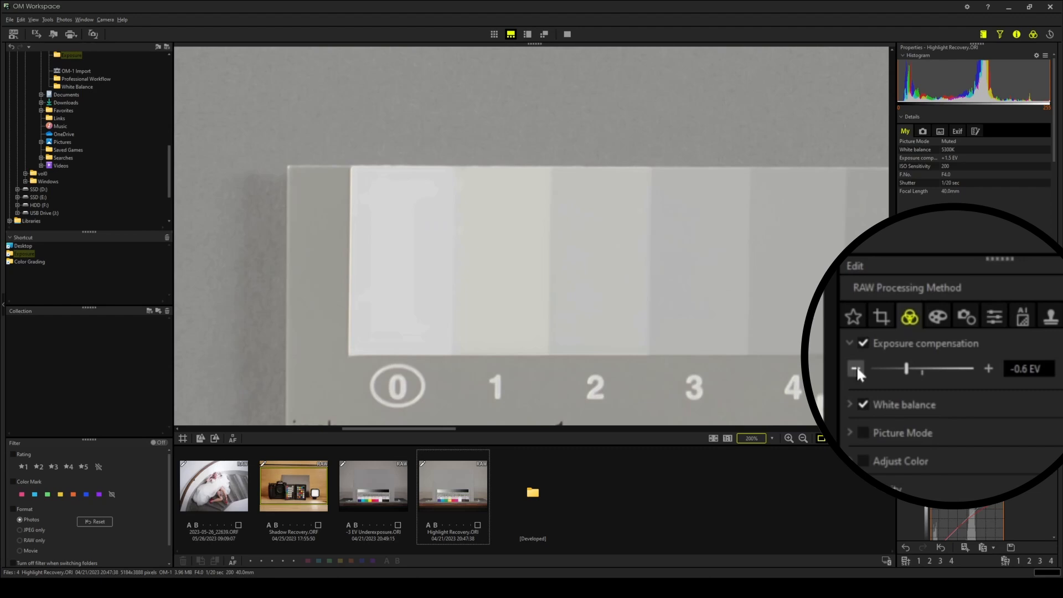
{"action": "left_click", "coordinate": [855, 369]}
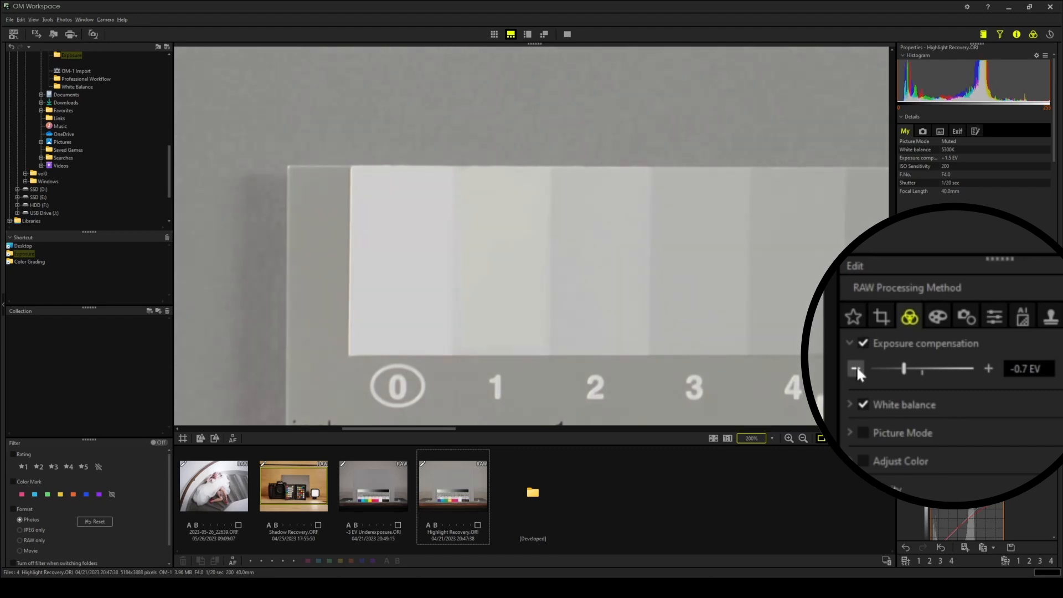
{"action": "left_click", "coordinate": [856, 368]}
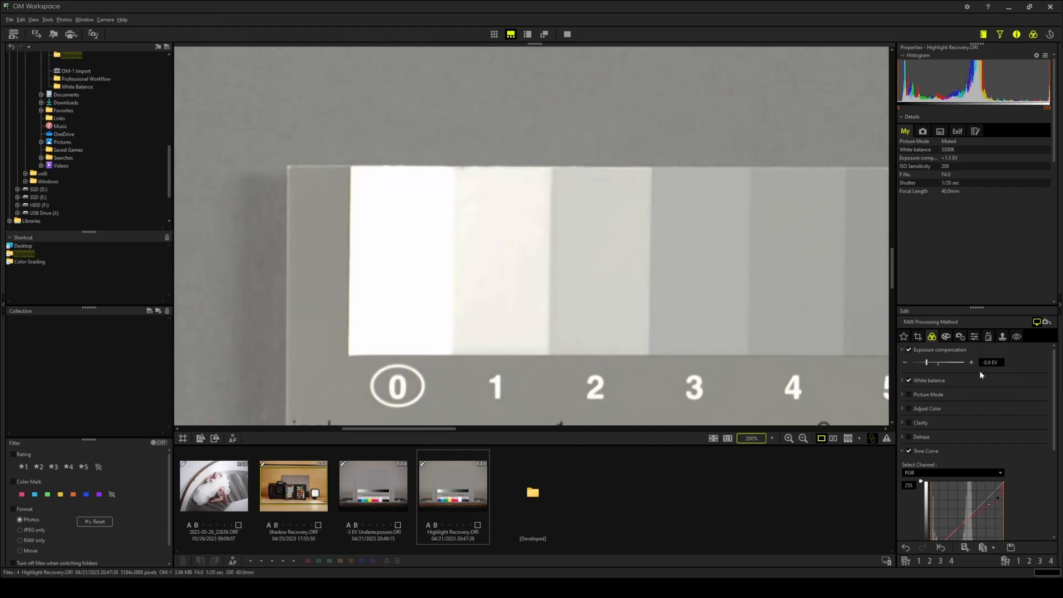
{"action": "mouse_move", "coordinate": [477, 286]}
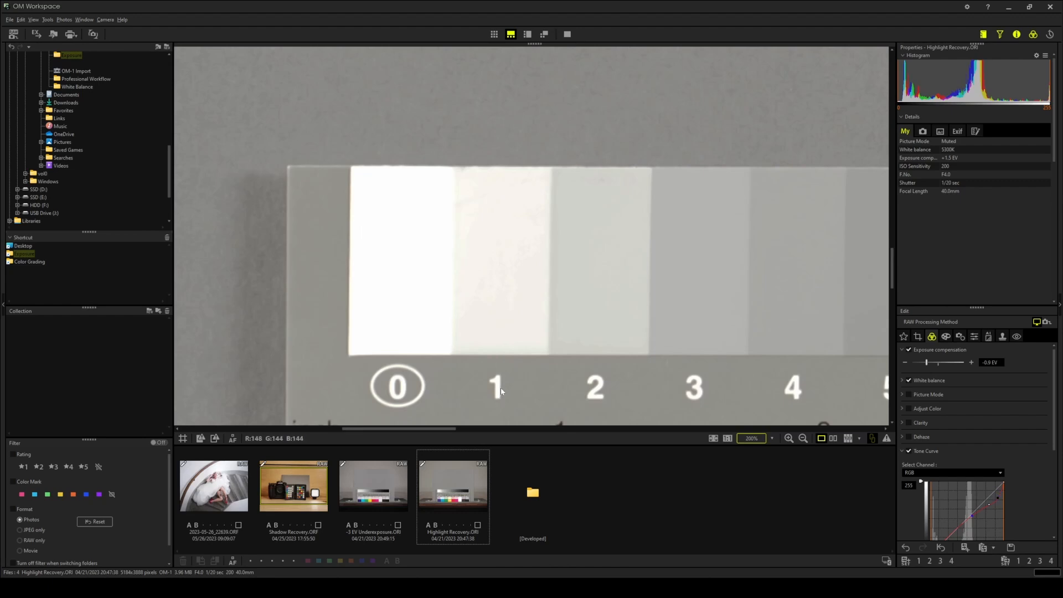
{"action": "mouse_move", "coordinate": [529, 330]}
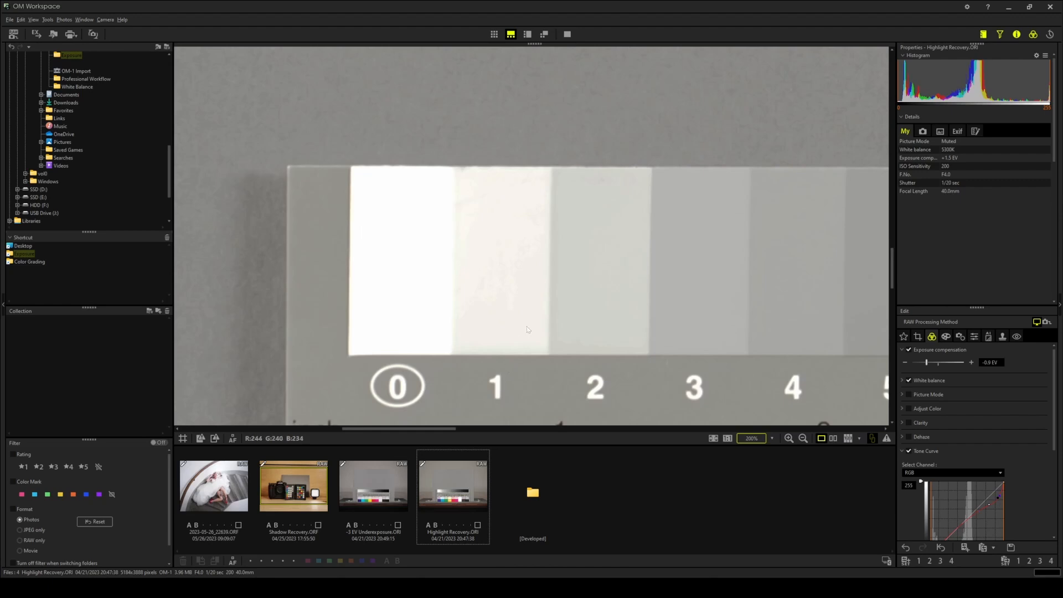